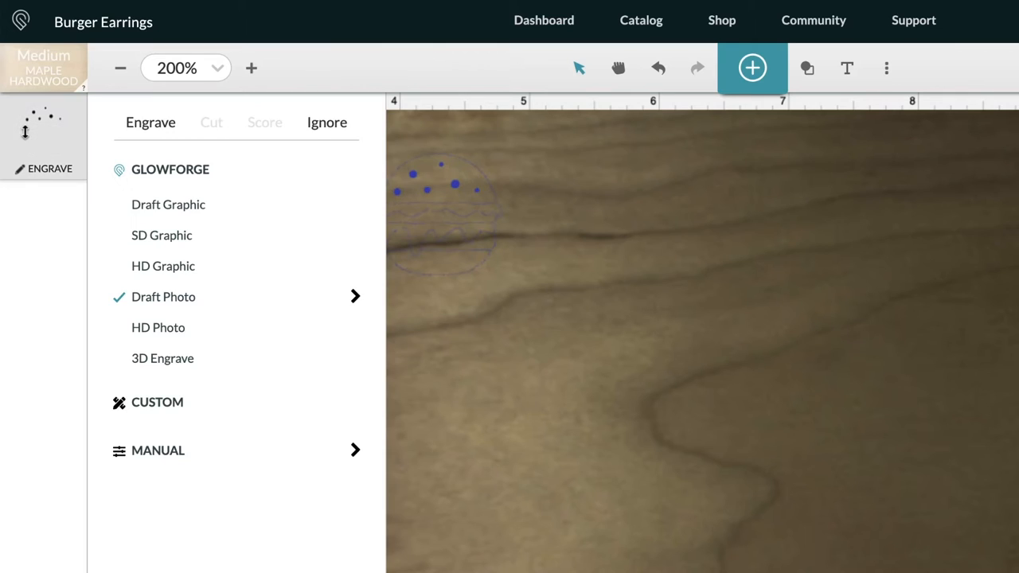
{"action": "mouse_move", "coordinate": [211, 122]}
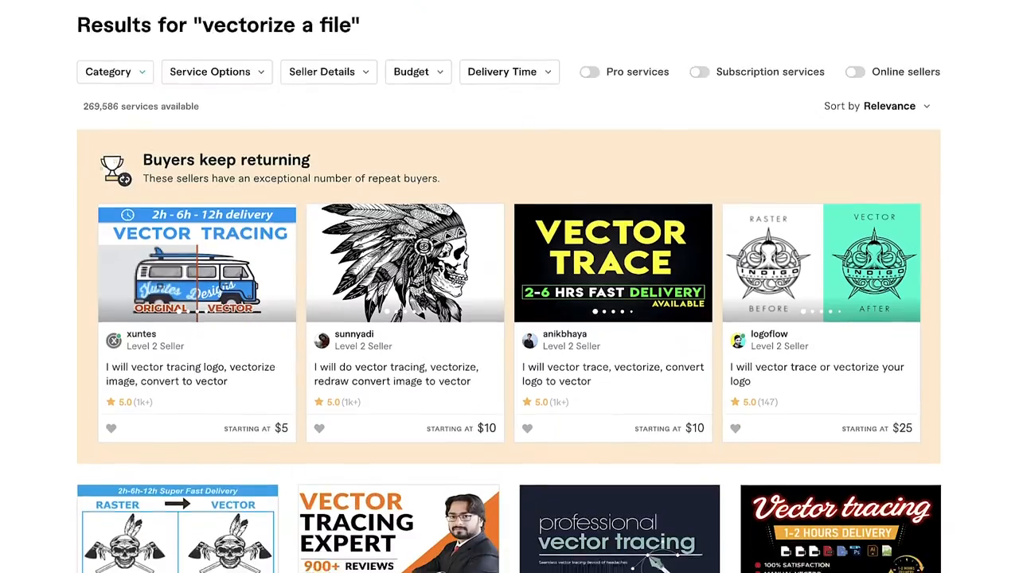
Step: Sketch the bun, wavy lettuce and zigzag patty lines on the Procreate canvas
{"action": "scroll", "scroll_direction": "down", "scroll_amount": 3}
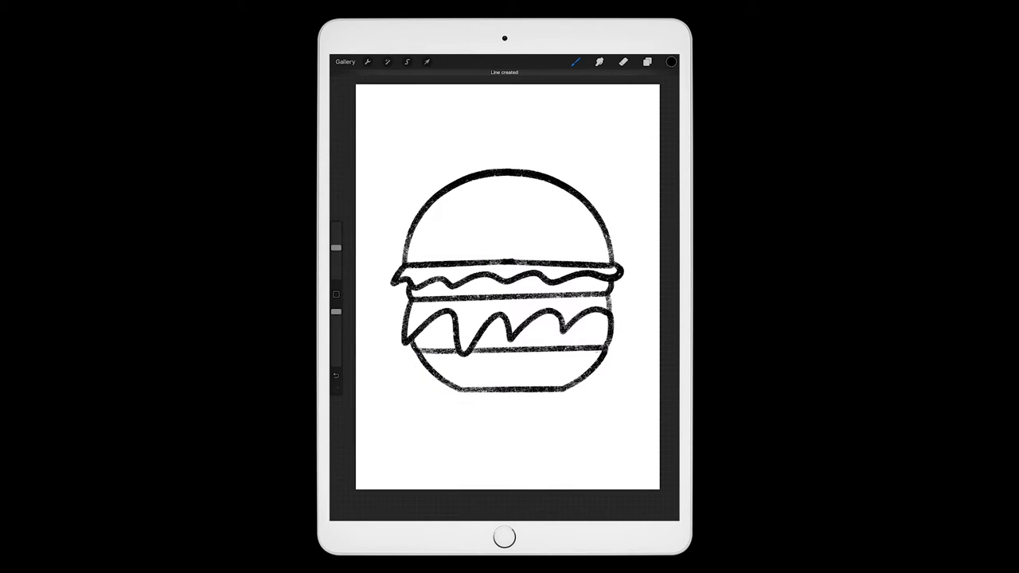
{"action": "left_click_drag", "start_coordinate": [430, 239], "coordinate": [542, 207]}
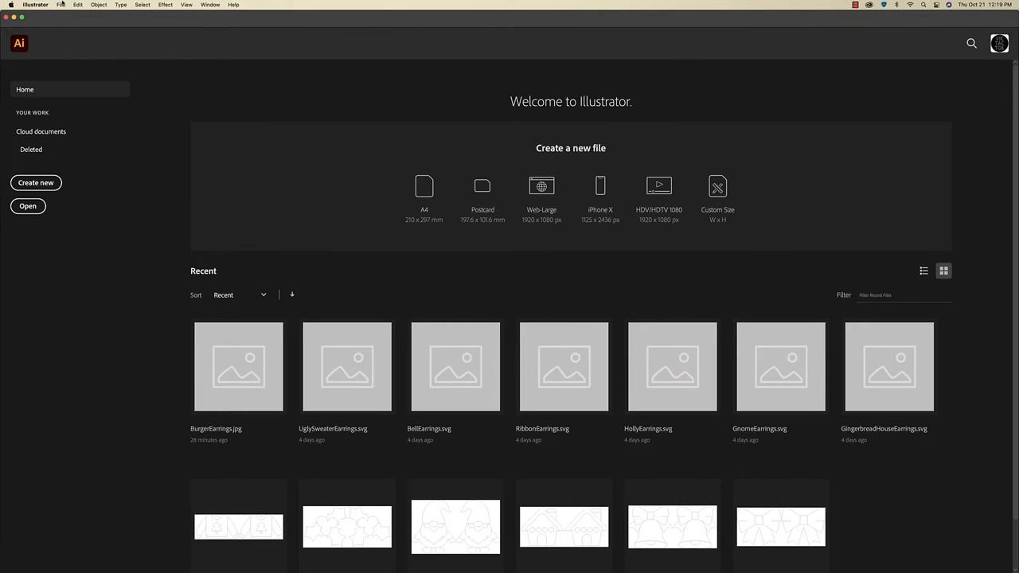
Step: Create a 0.5 × 0.5 inch document named 'Burger Earrings'
{"action": "left_click", "coordinate": [62, 9]}
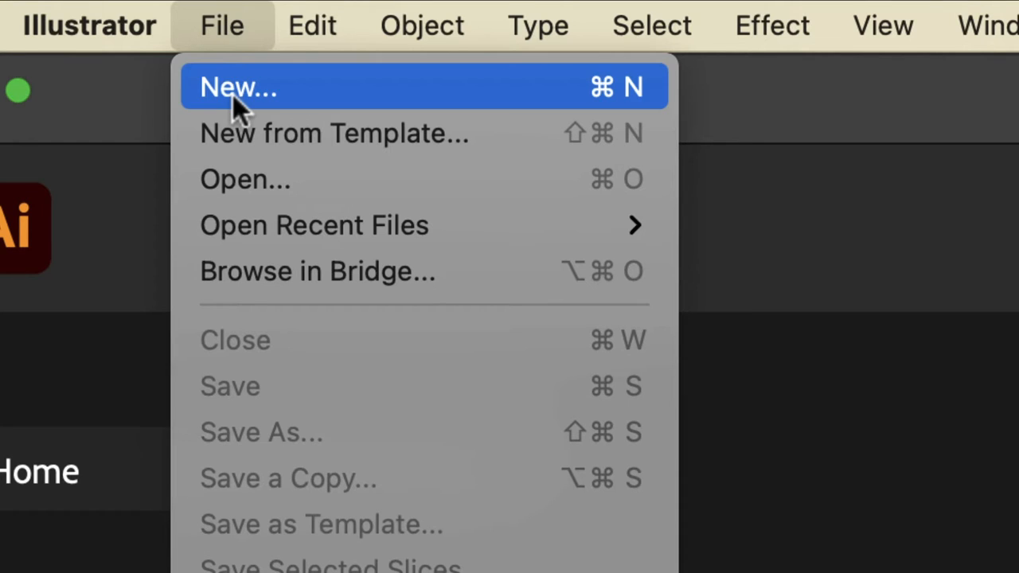
{"action": "left_click", "coordinate": [239, 87]}
{"action": "type", "text": "Burger E"}
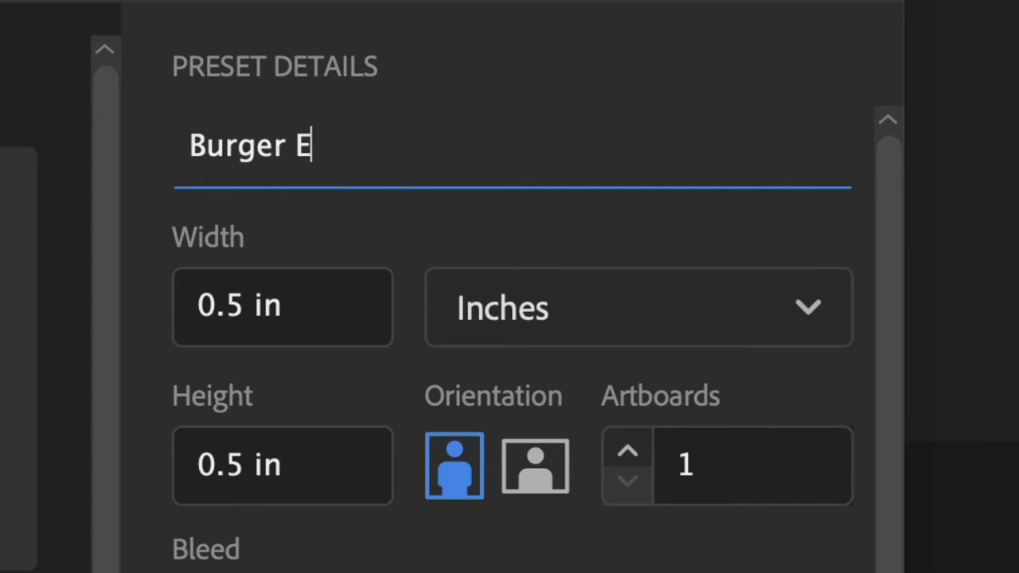
{"action": "type", "text": "arrings"}
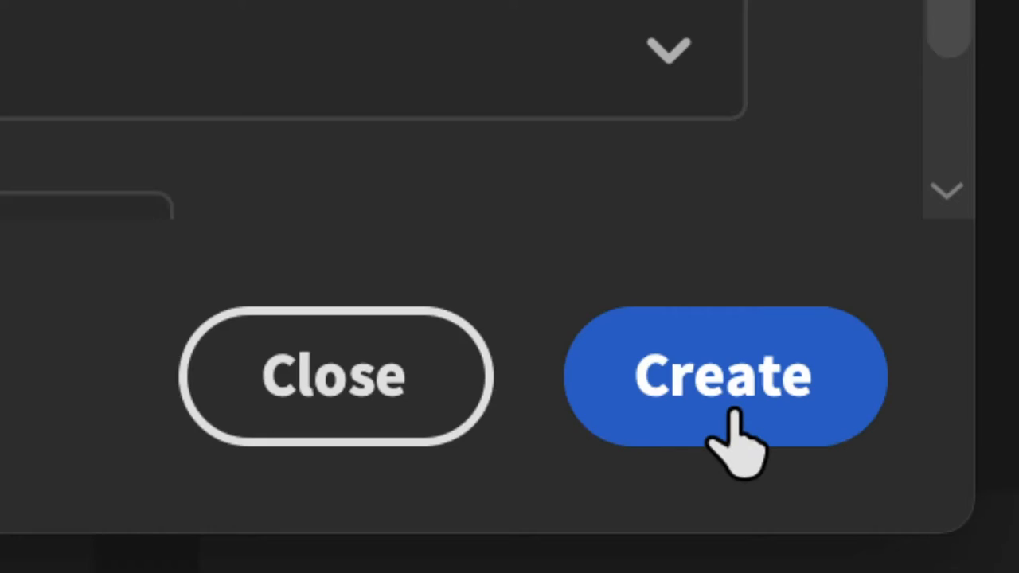
{"action": "left_click", "coordinate": [721, 378]}
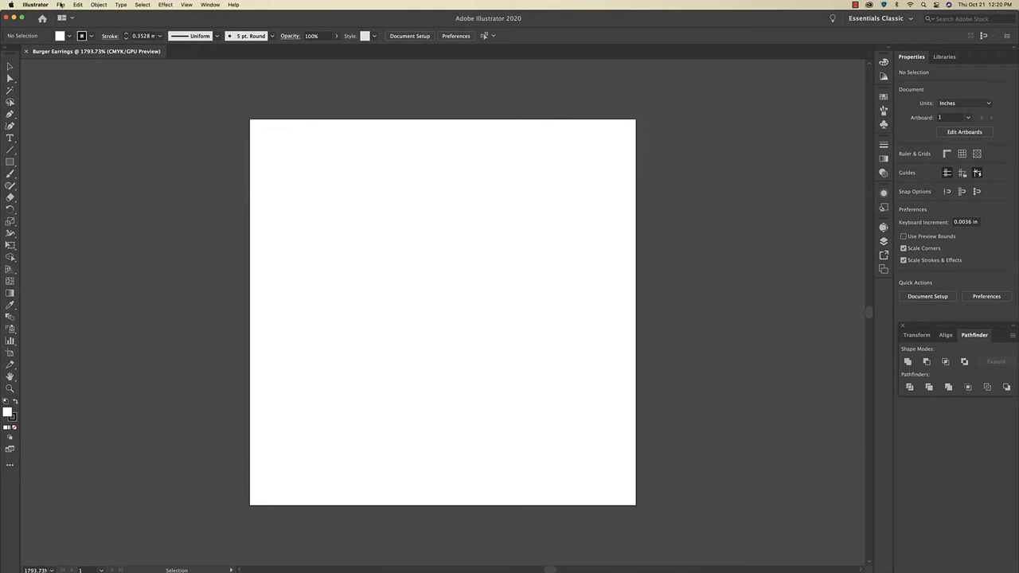
Step: Place BurgerEarrings.jpg from the Desktop onto the Burger Earrings artboard
{"action": "left_click", "coordinate": [55, 6]}
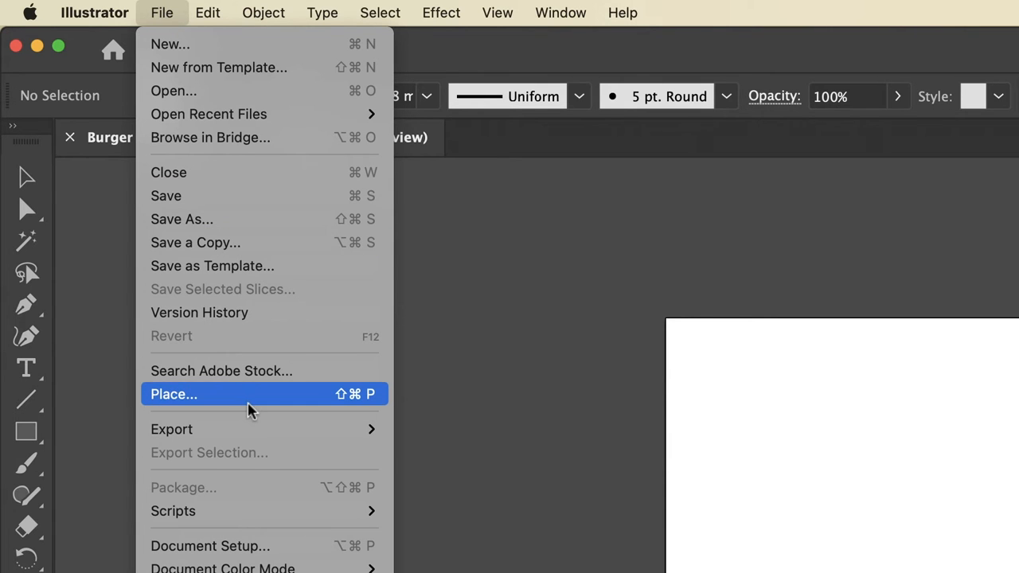
{"action": "left_click", "coordinate": [174, 394]}
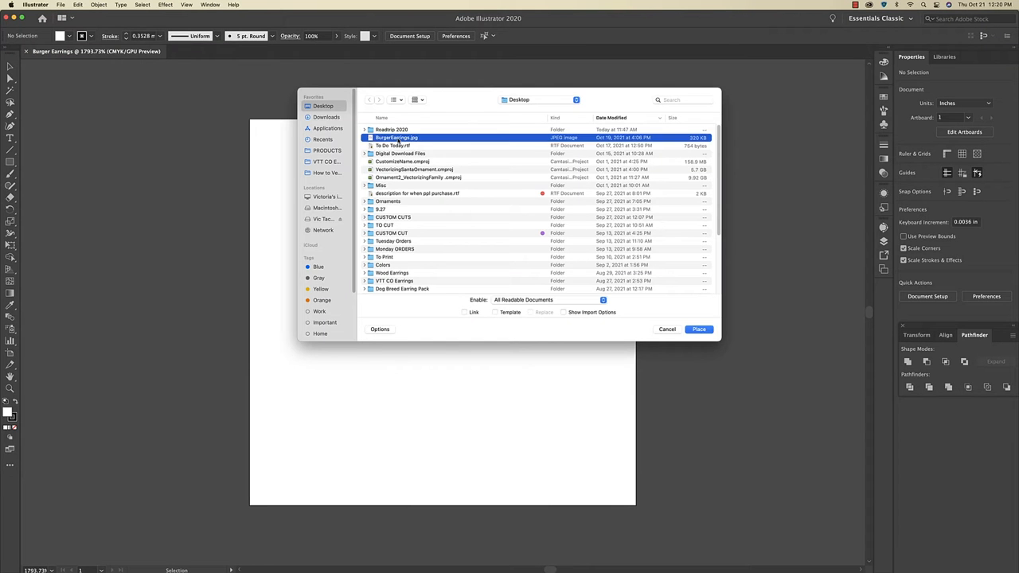
{"action": "left_click", "coordinate": [667, 329]}
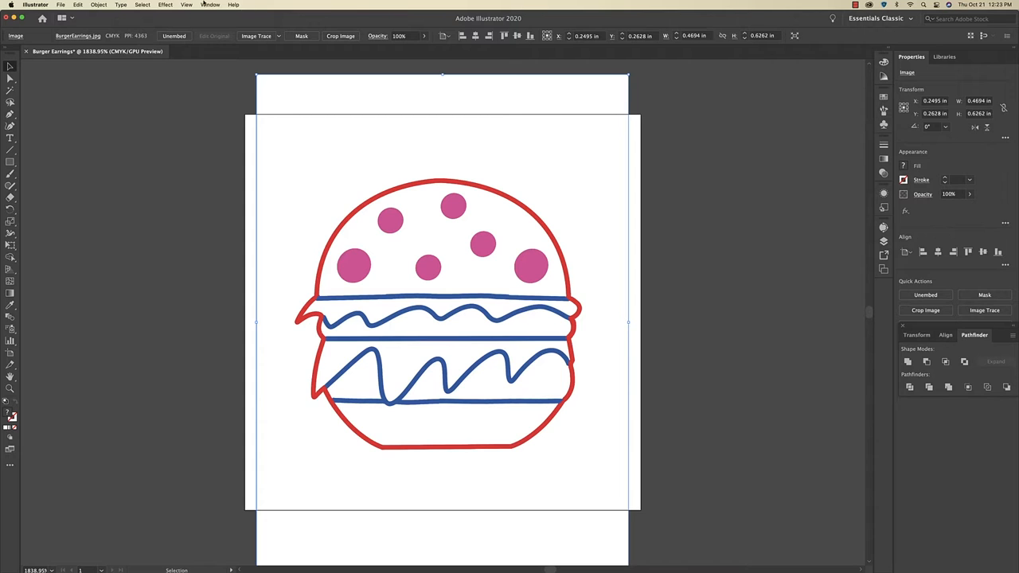
Step: Image Trace the burger in Color mode with Ignore White enabled
{"action": "left_click", "coordinate": [210, 5]}
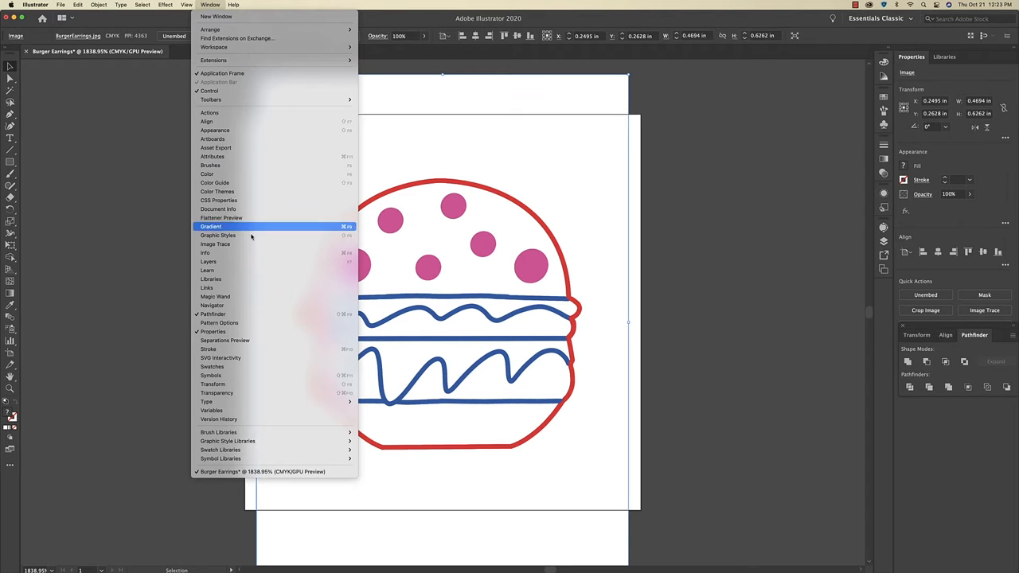
{"action": "left_click", "coordinate": [215, 245]}
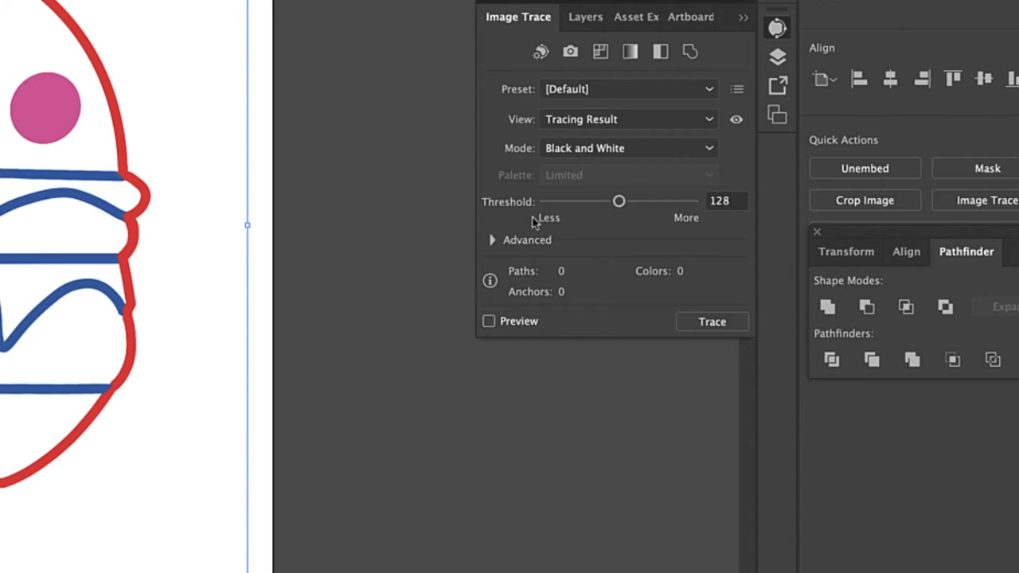
{"action": "left_click", "coordinate": [486, 240]}
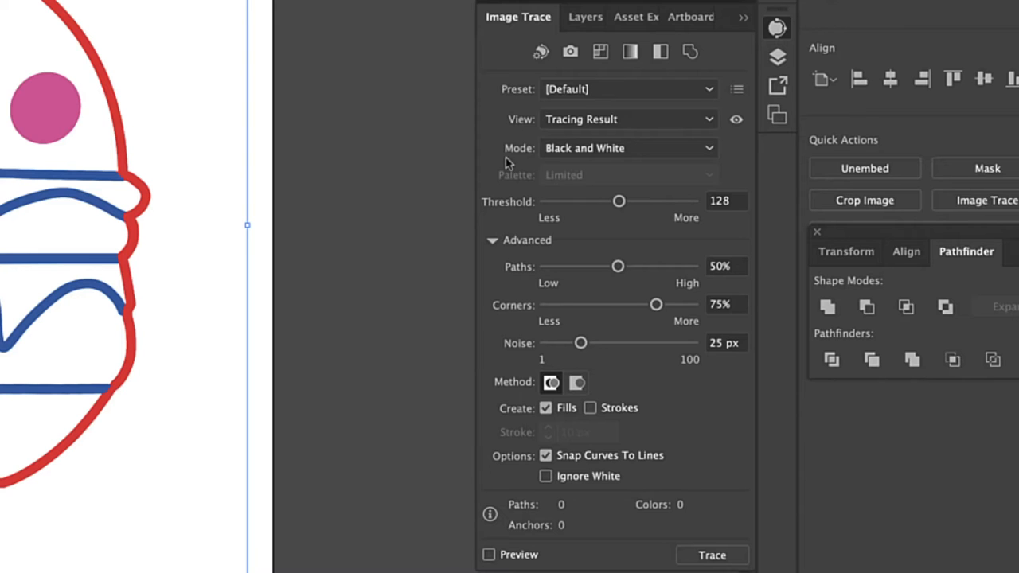
{"action": "left_click", "coordinate": [628, 148]}
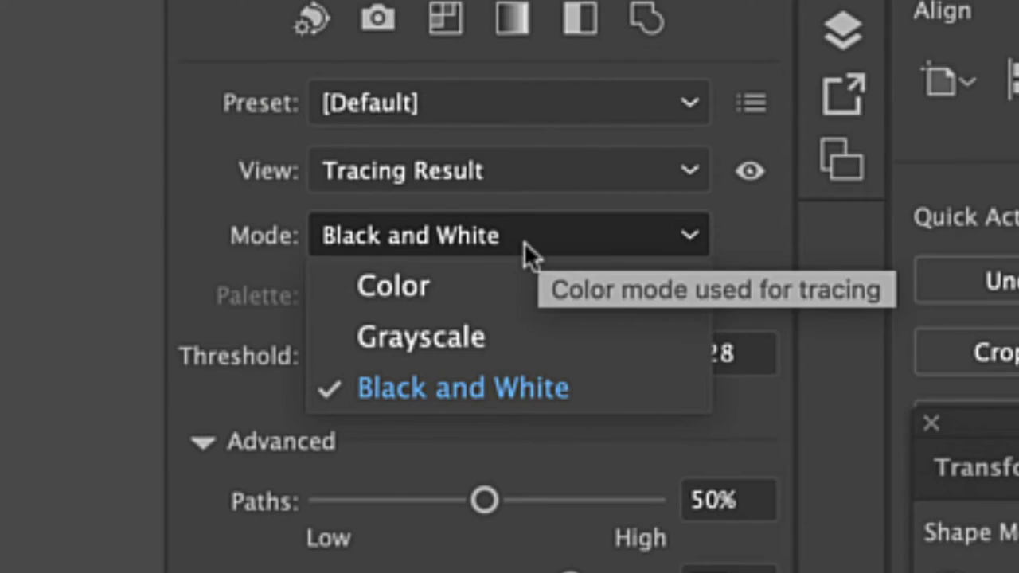
{"action": "left_click", "coordinate": [390, 285]}
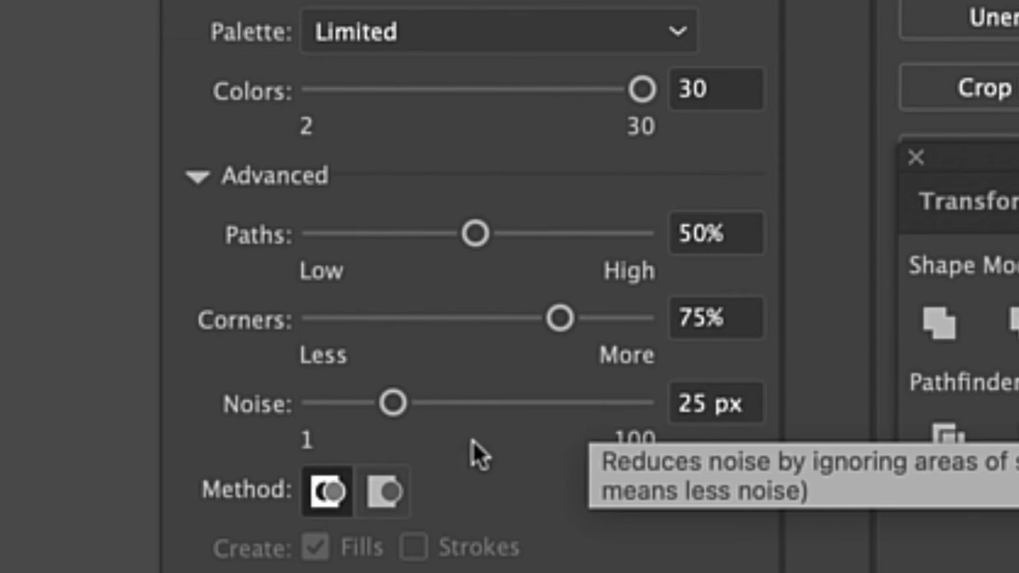
{"action": "mouse_move", "coordinate": [703, 456]}
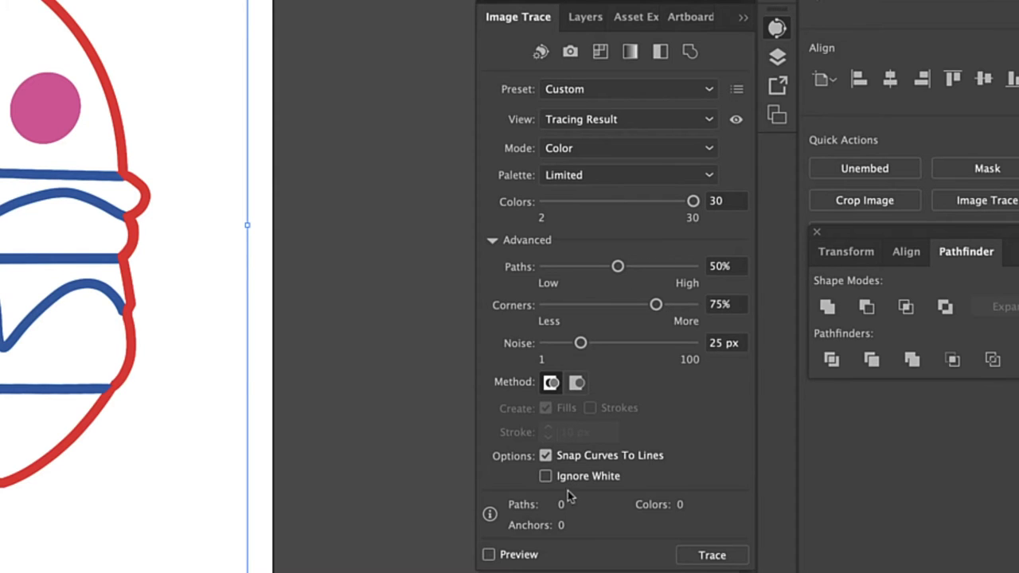
{"action": "left_click", "coordinate": [545, 476]}
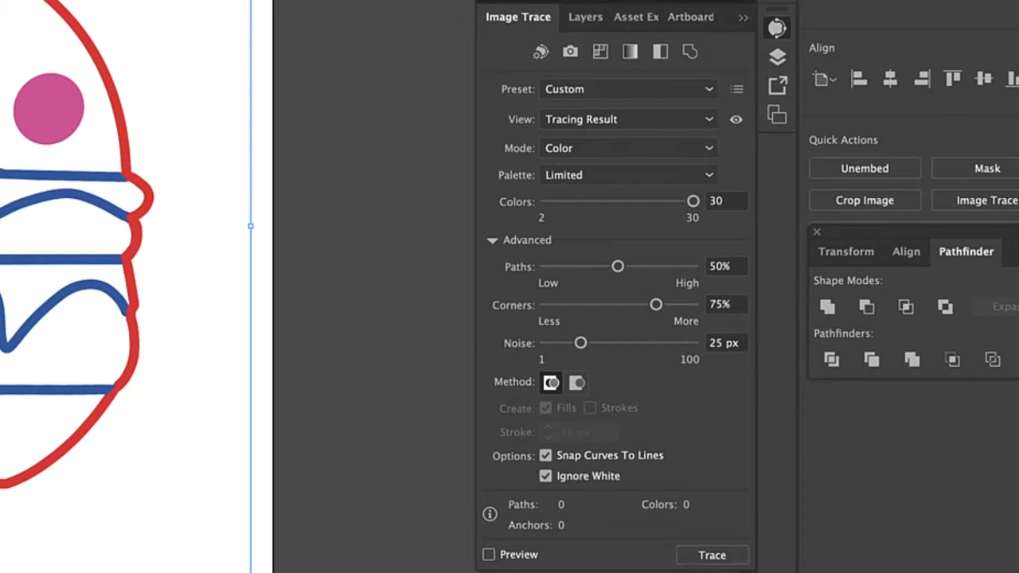
{"action": "left_click", "coordinate": [711, 555]}
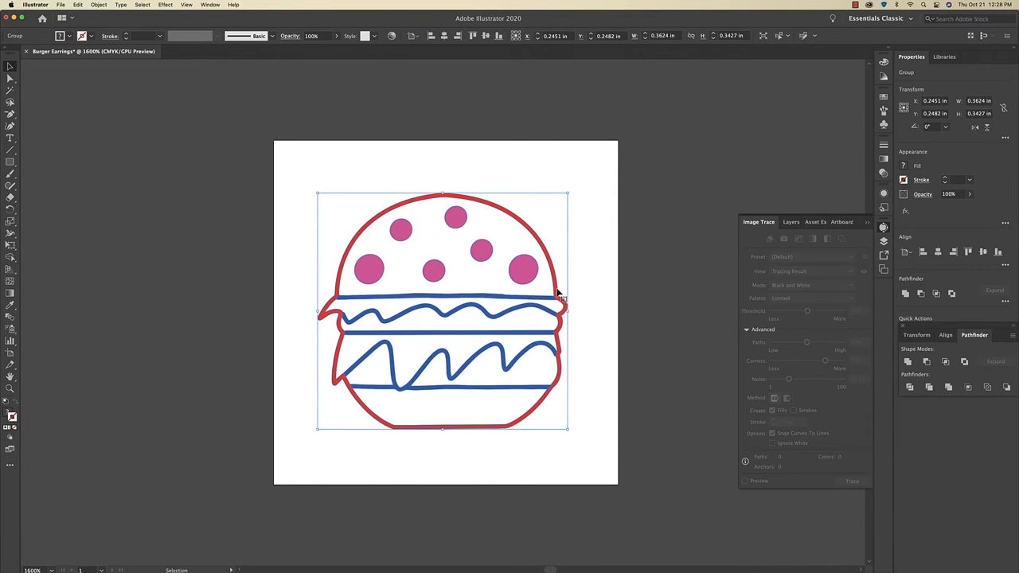
Step: Select the traced burger group and ungroup it into separate bun, dot and filling shapes
{"action": "left_click_drag", "start_coordinate": [443, 310], "coordinate": [109, 318]}
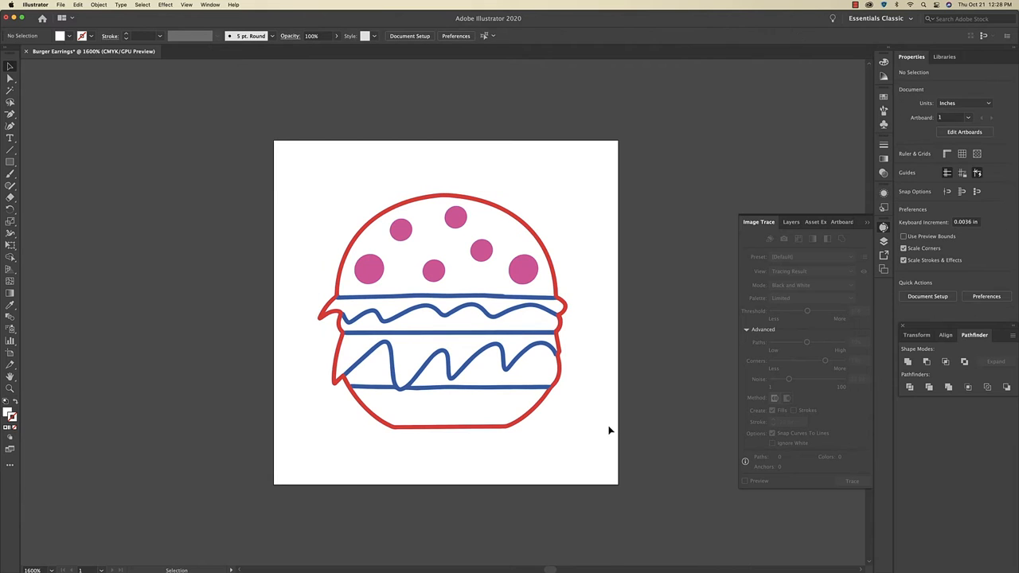
{"action": "mouse_move", "coordinate": [468, 414]}
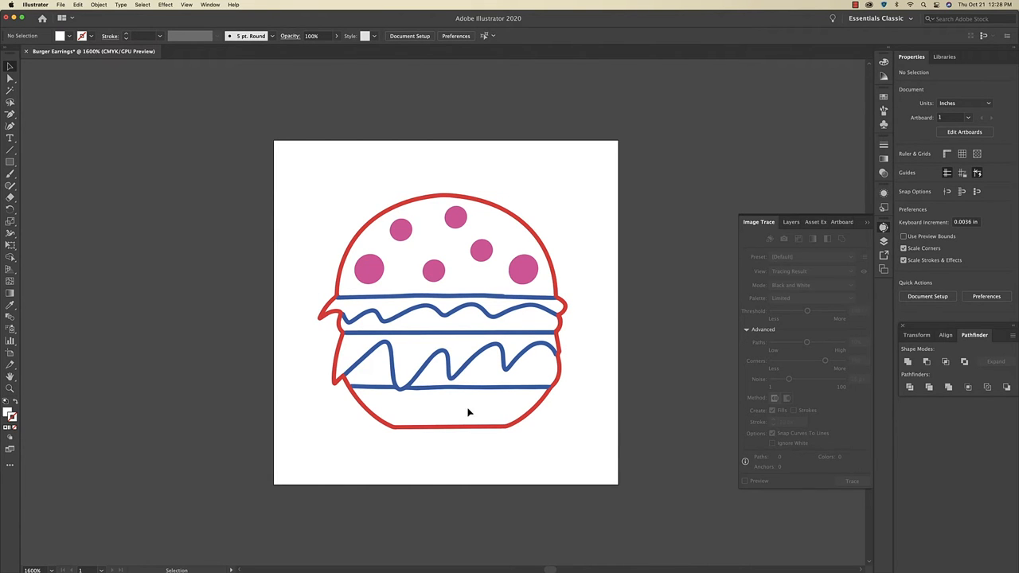
{"action": "mouse_move", "coordinate": [480, 265]}
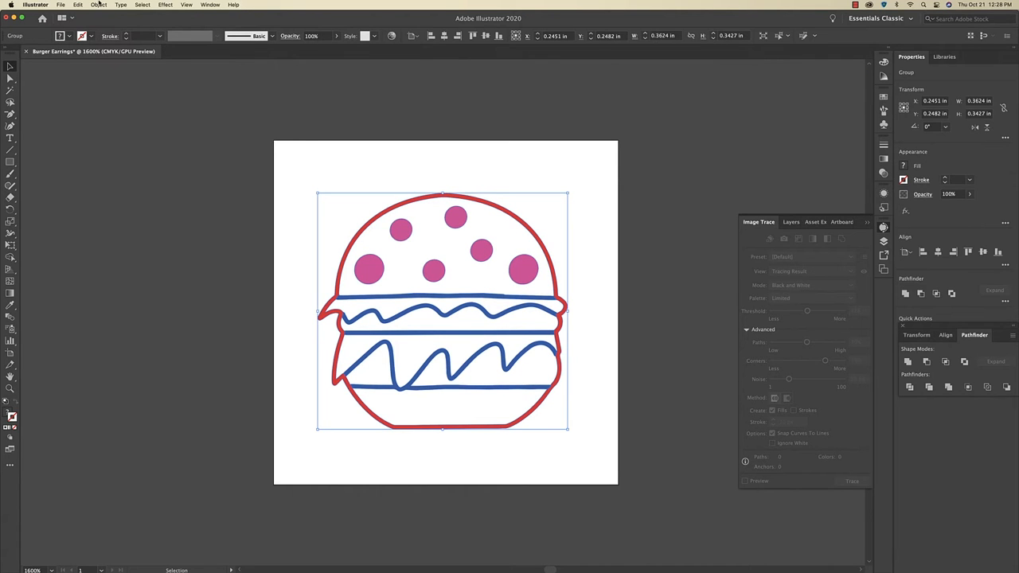
{"action": "left_click", "coordinate": [455, 217]}
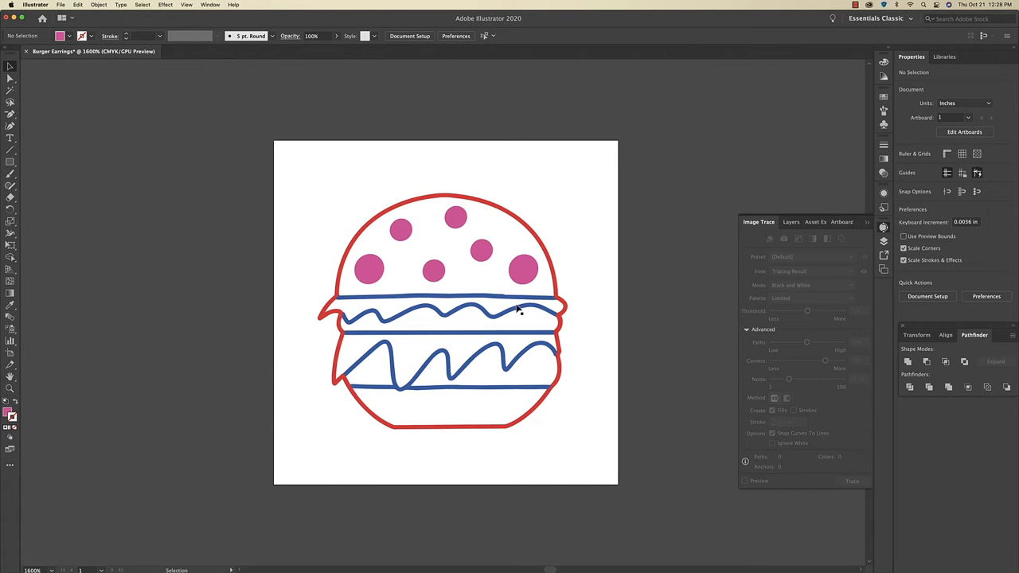
{"action": "mouse_move", "coordinate": [519, 300]}
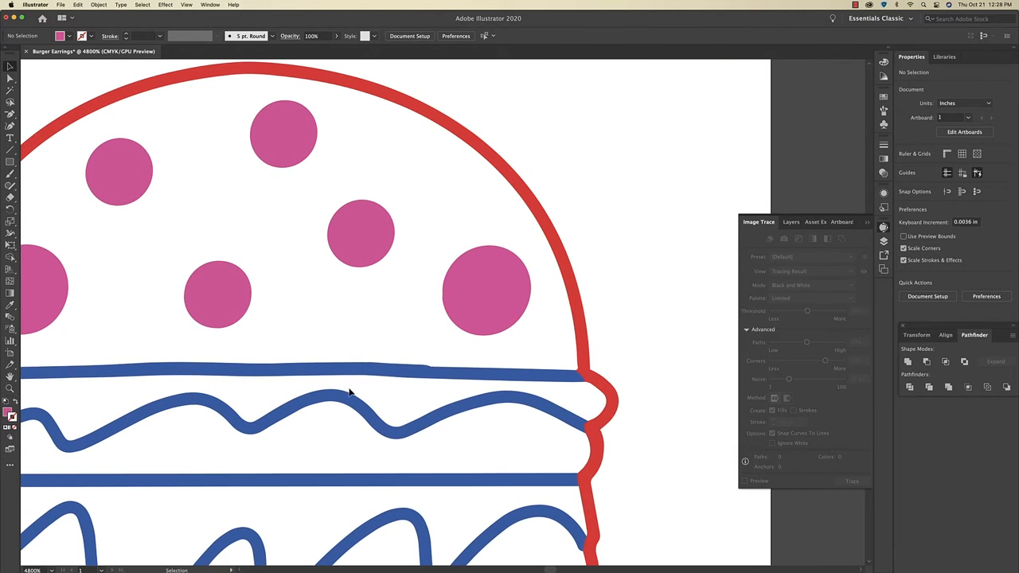
{"action": "key", "text": "cmd+-"}
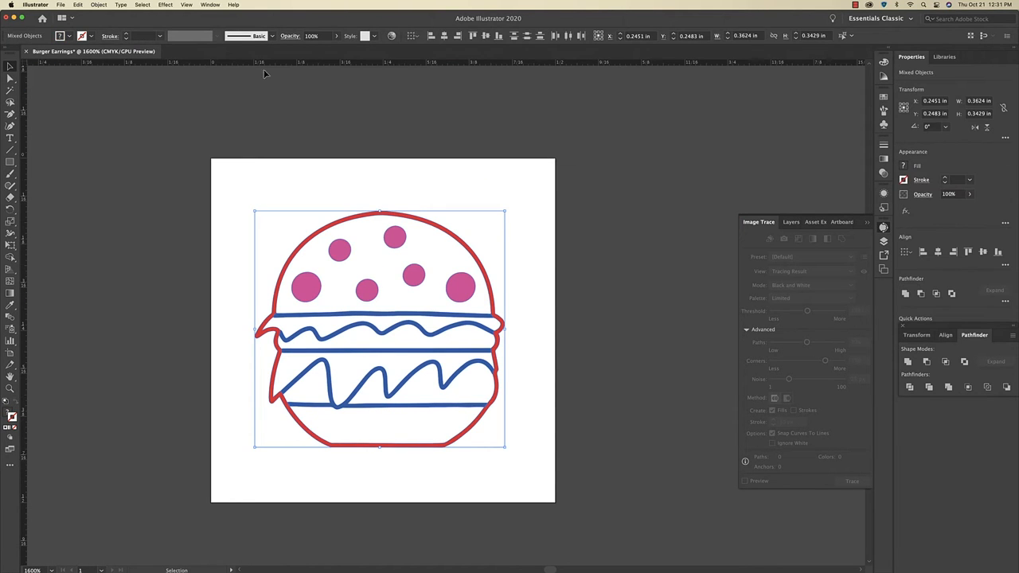
Step: Save the red, blue and magenta burger as an SVG, accepting the SVG Options
{"action": "left_click", "coordinate": [95, 4]}
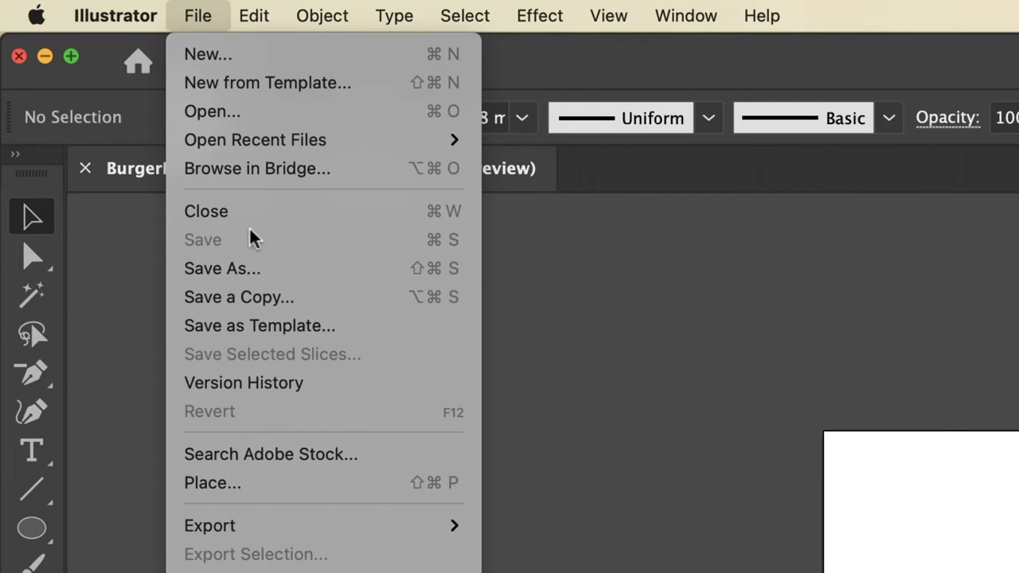
{"action": "left_click", "coordinate": [222, 269]}
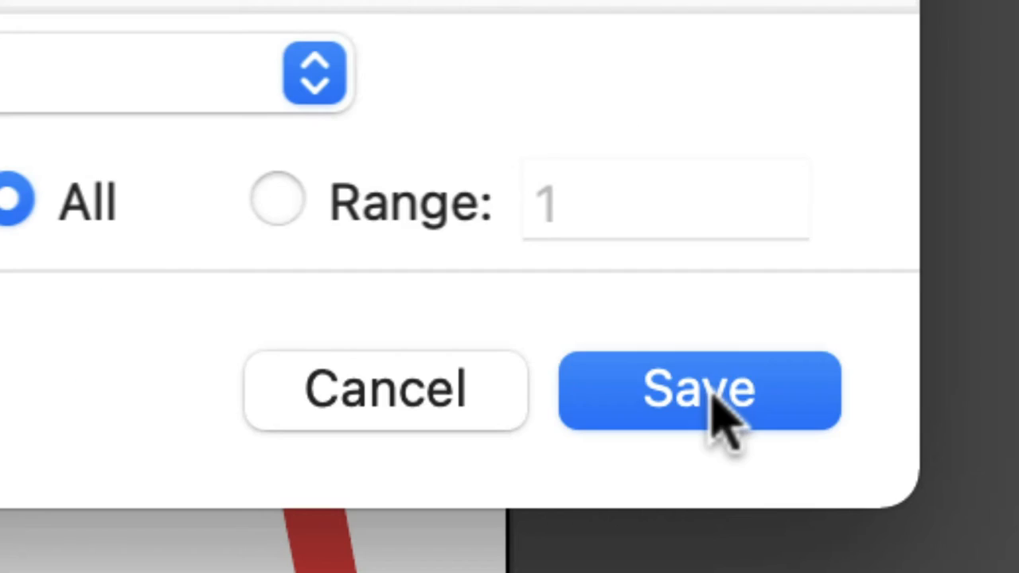
{"action": "left_click", "coordinate": [699, 392]}
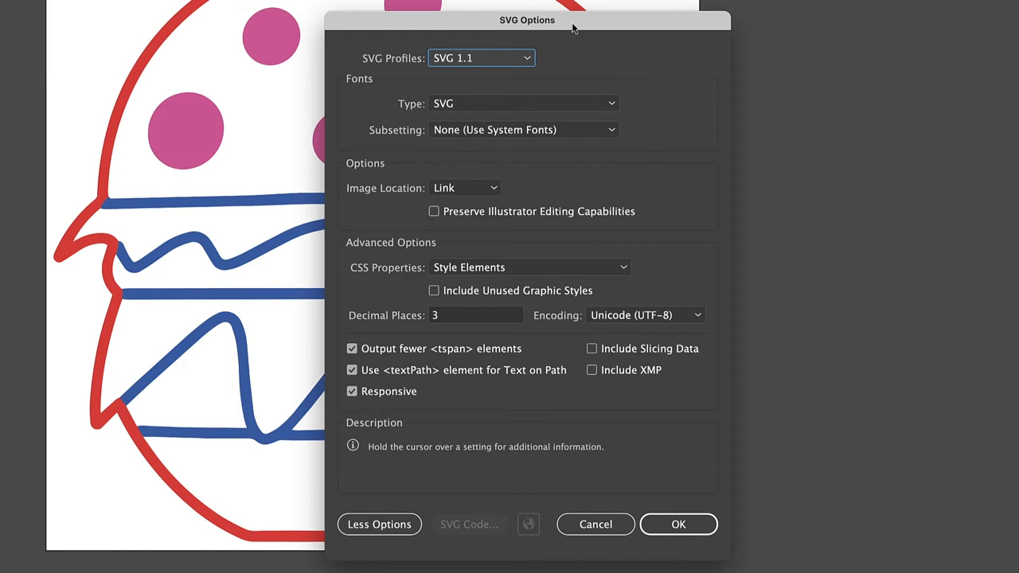
{"action": "mouse_move", "coordinate": [369, 313]}
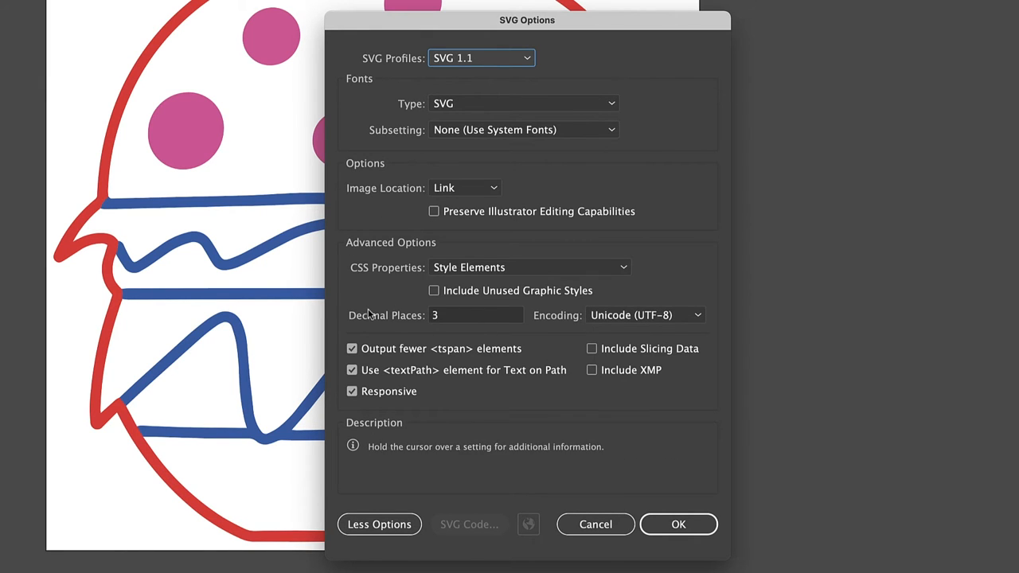
{"action": "mouse_move", "coordinate": [559, 370]}
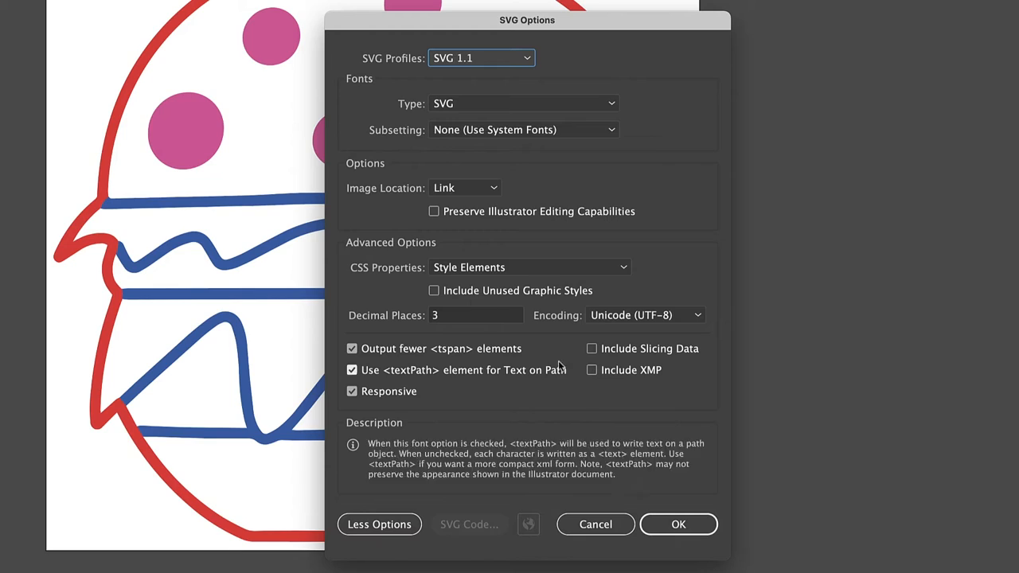
{"action": "left_click", "coordinate": [679, 523]}
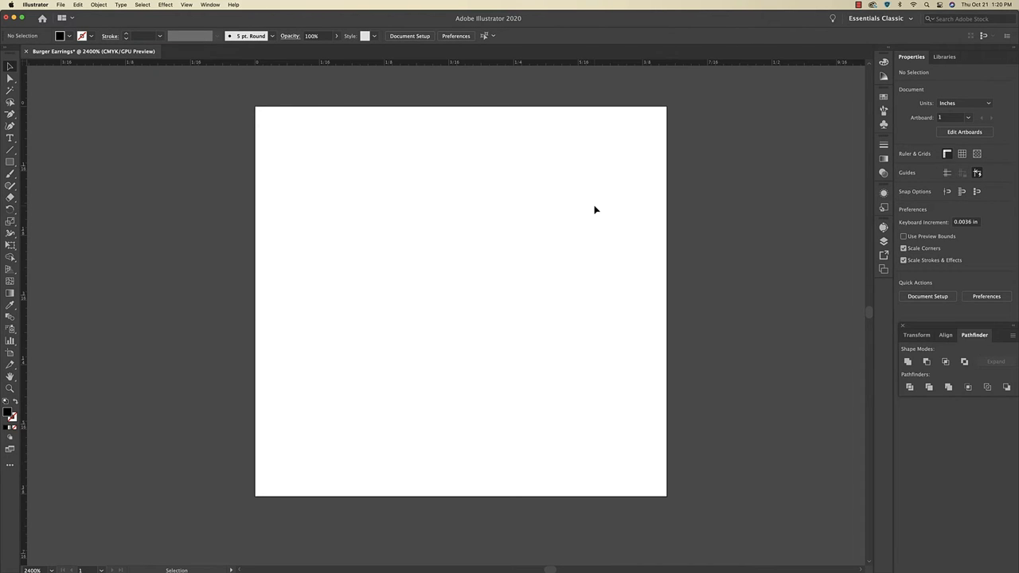
{"action": "mouse_move", "coordinate": [577, 218]}
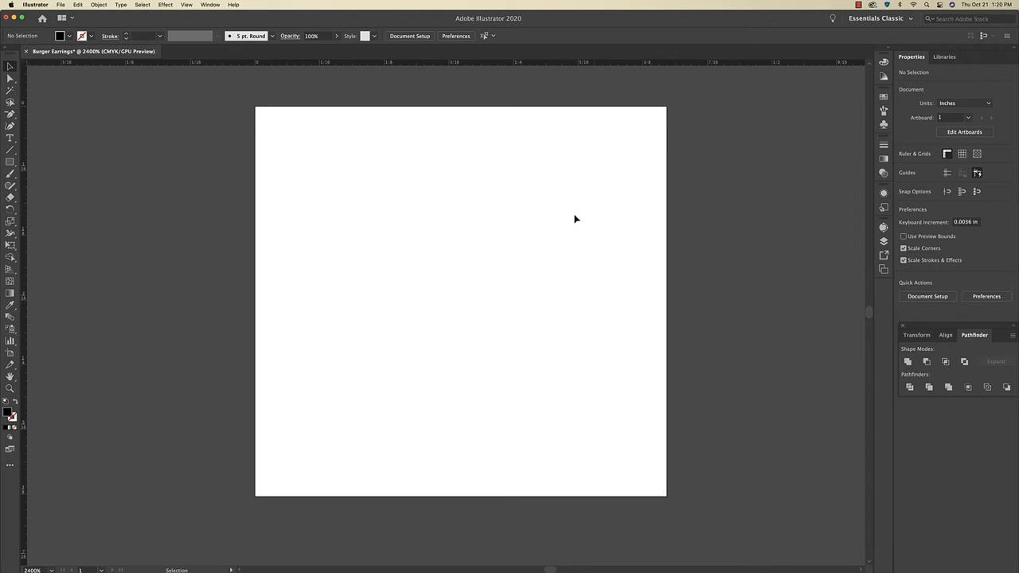
Step: Place the hand-drawn burger photo onto the blank artboard
{"action": "left_click", "coordinate": [61, 5]}
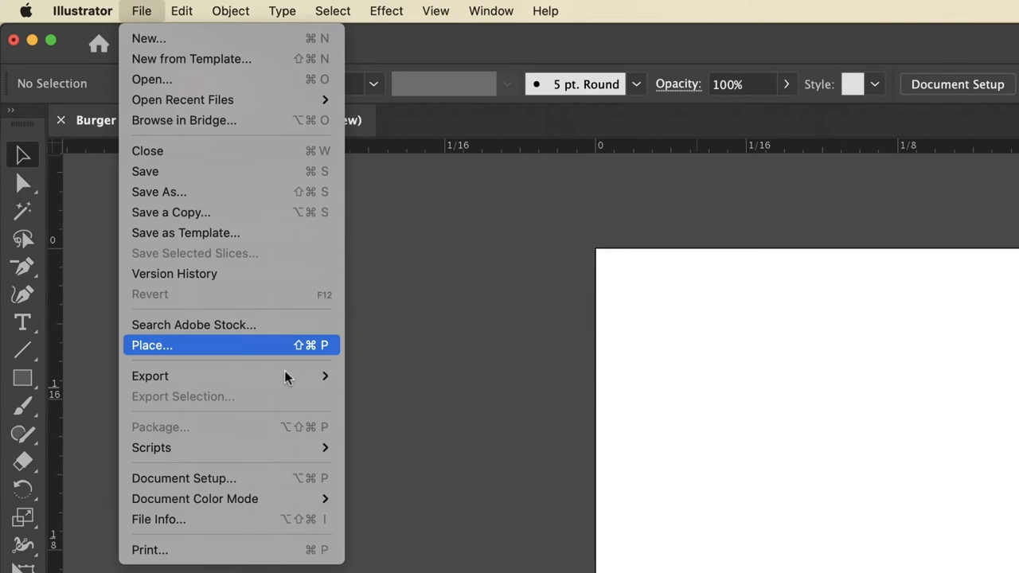
{"action": "left_click", "coordinate": [152, 345]}
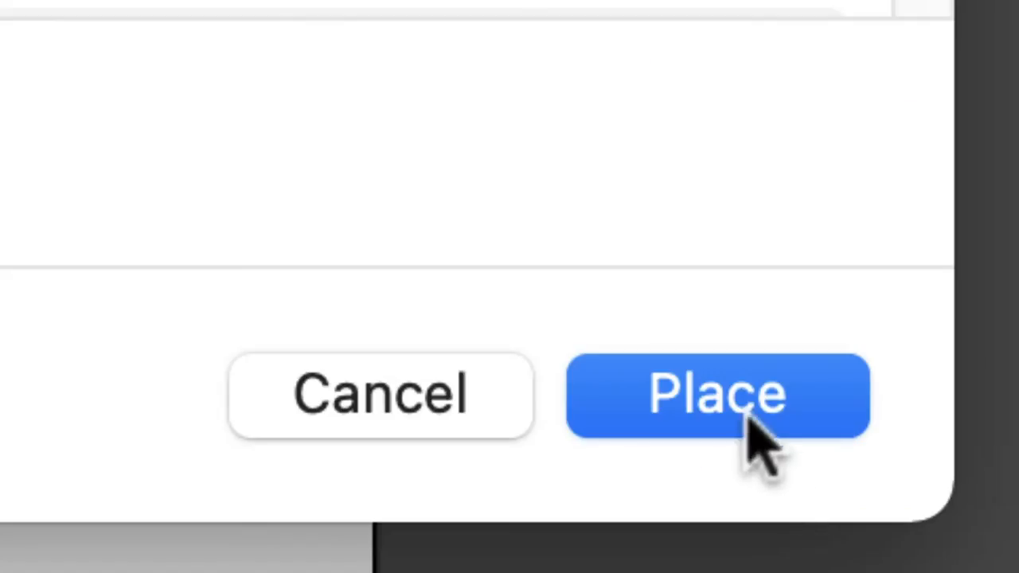
{"action": "left_click", "coordinate": [723, 403]}
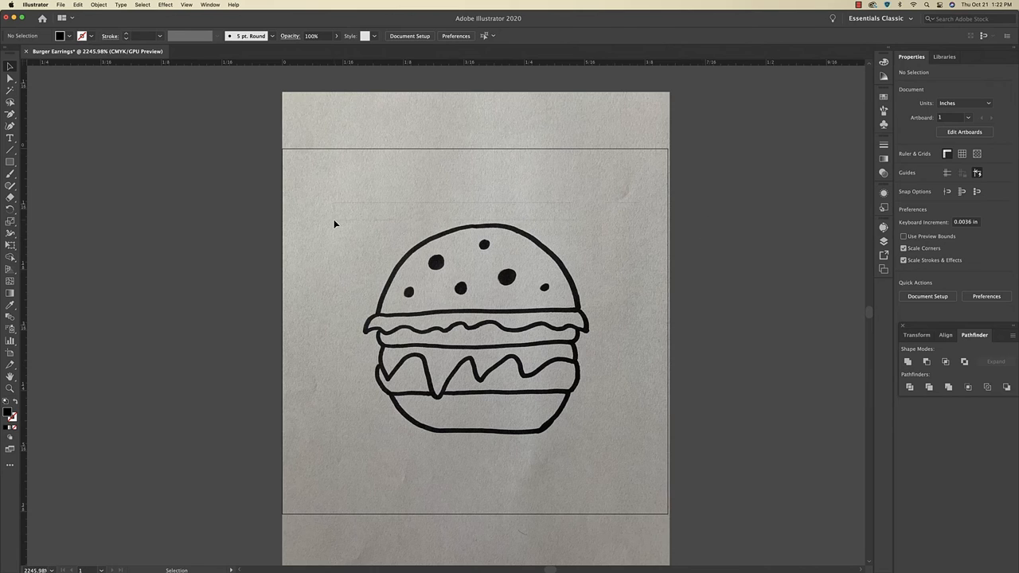
{"action": "left_click", "coordinate": [475, 334]}
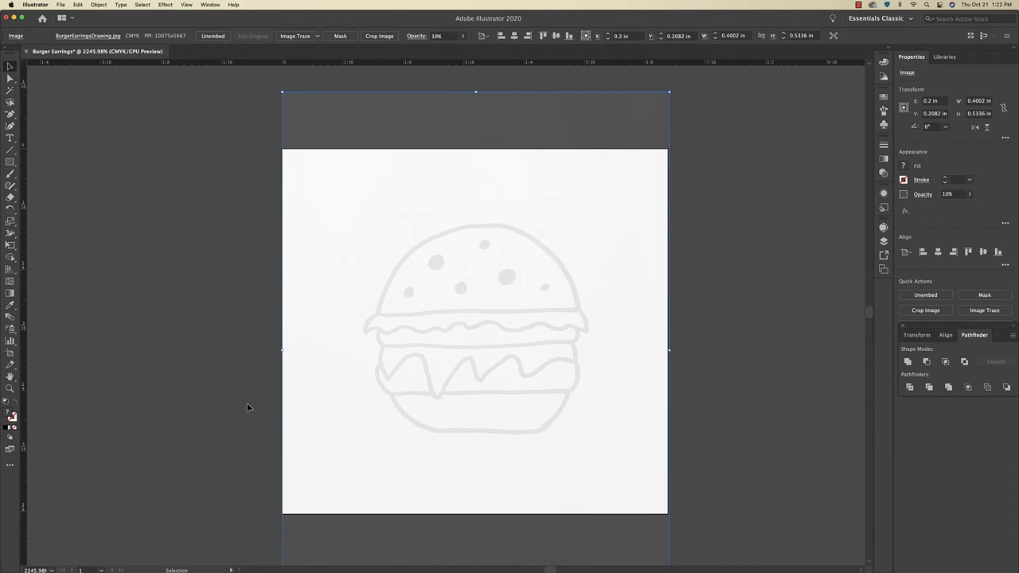
{"action": "mouse_move", "coordinate": [481, 285]}
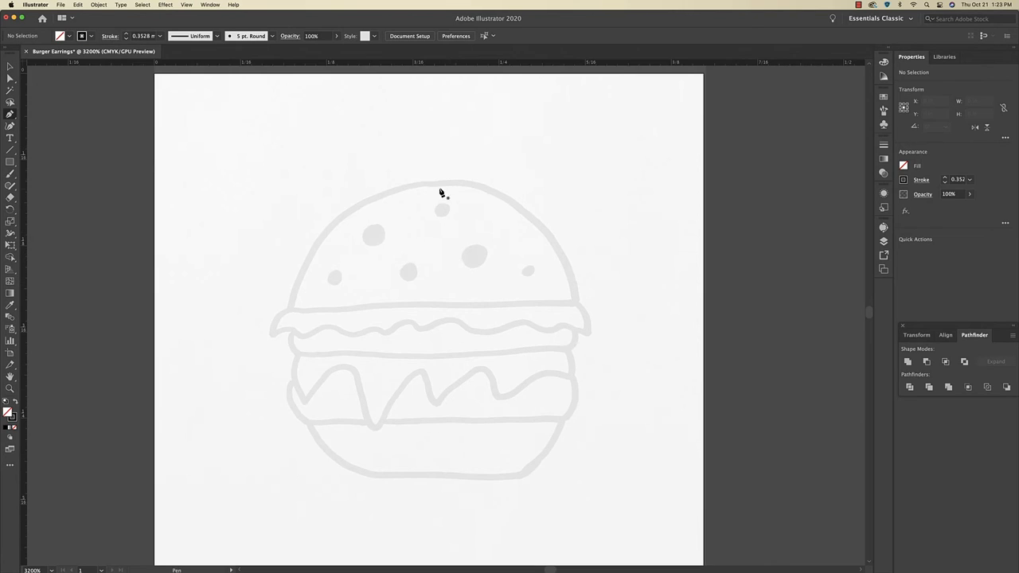
{"action": "mouse_move", "coordinate": [581, 307]}
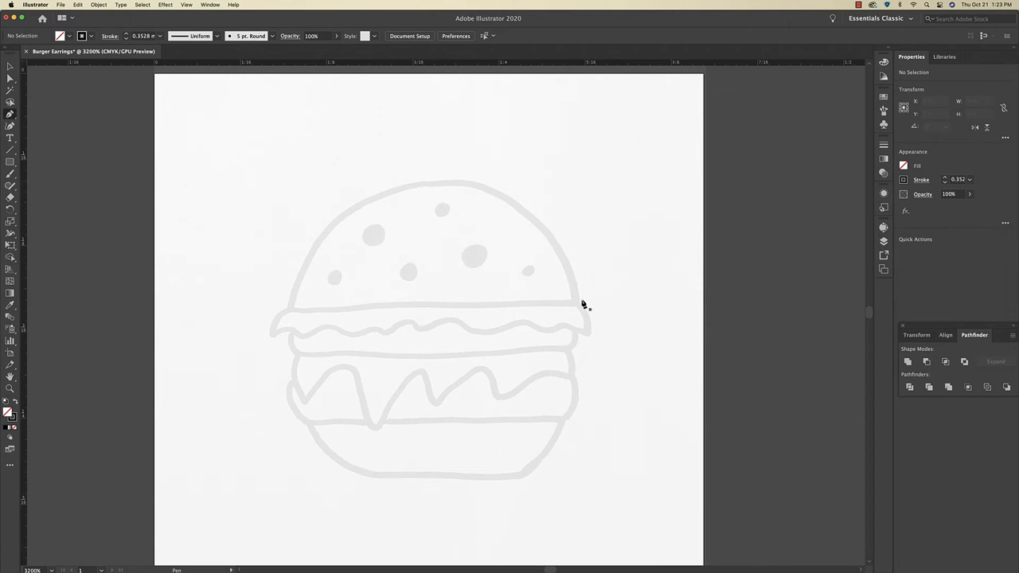
{"action": "mouse_move", "coordinate": [577, 305]}
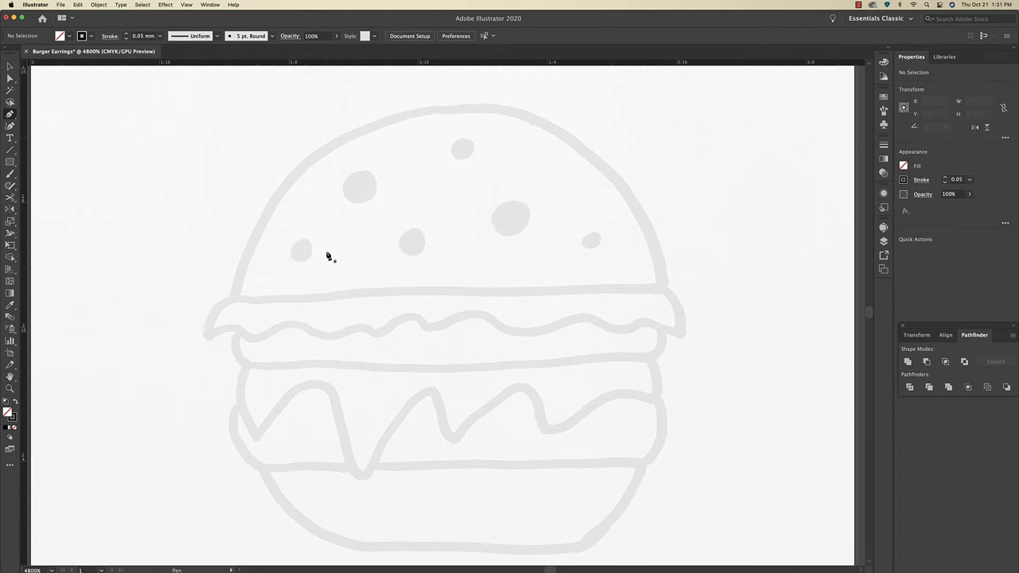
{"action": "mouse_move", "coordinate": [529, 98]}
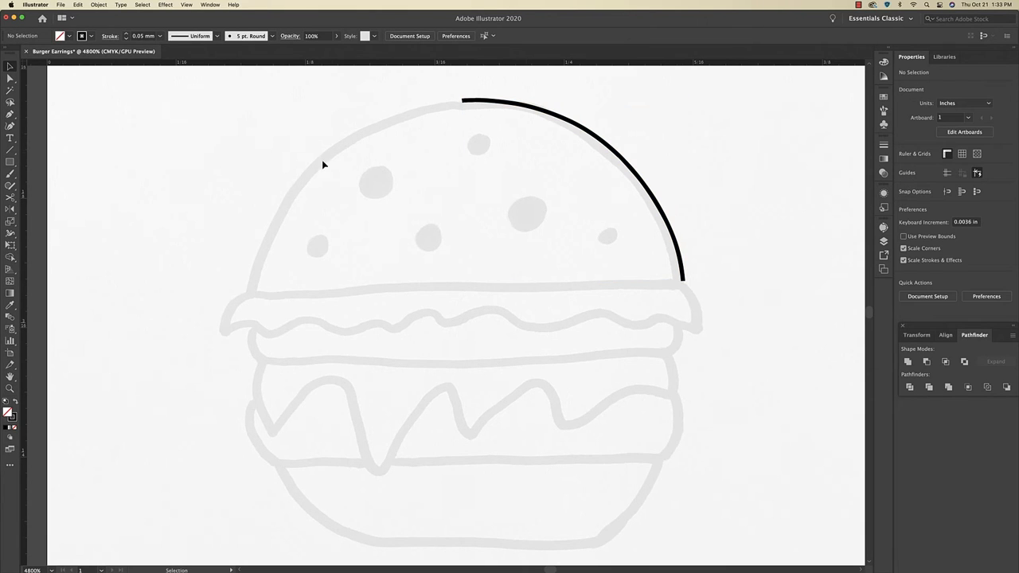
{"action": "mouse_move", "coordinate": [551, 117]}
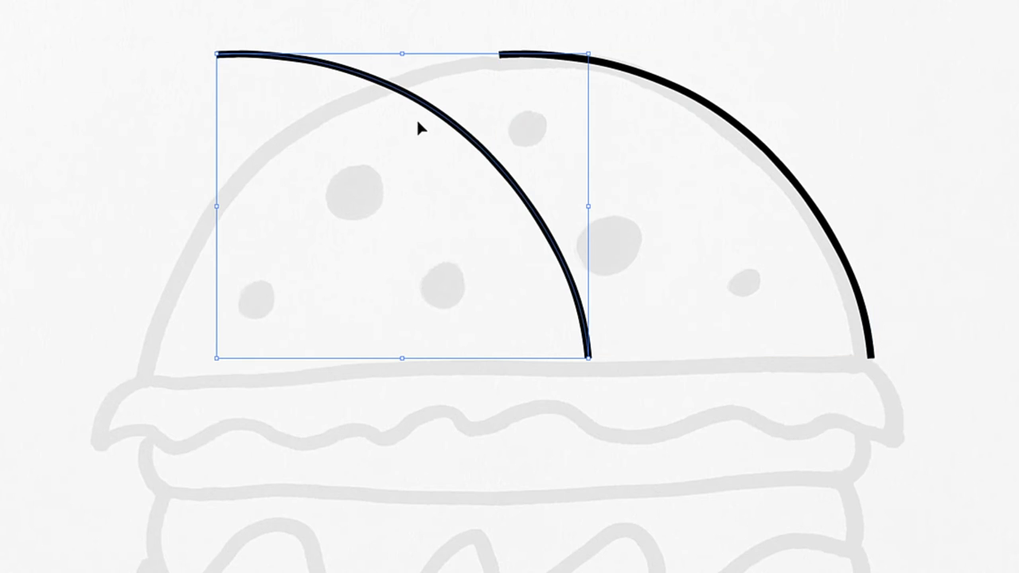
Step: Bring up the Object transformation commands for the duplicated bun arc
{"action": "left_click", "coordinate": [104, 17]}
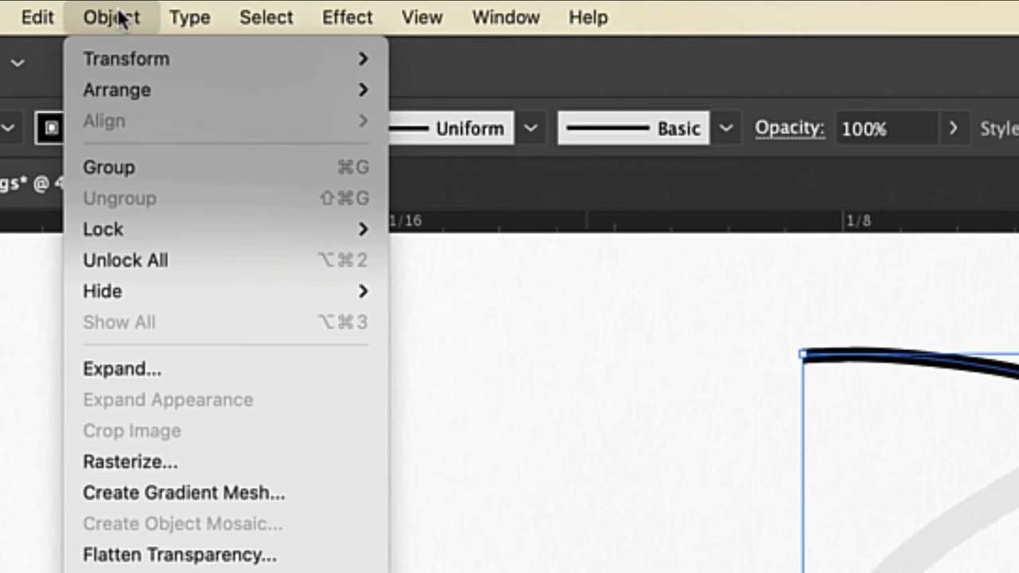
{"action": "mouse_move", "coordinate": [128, 58]}
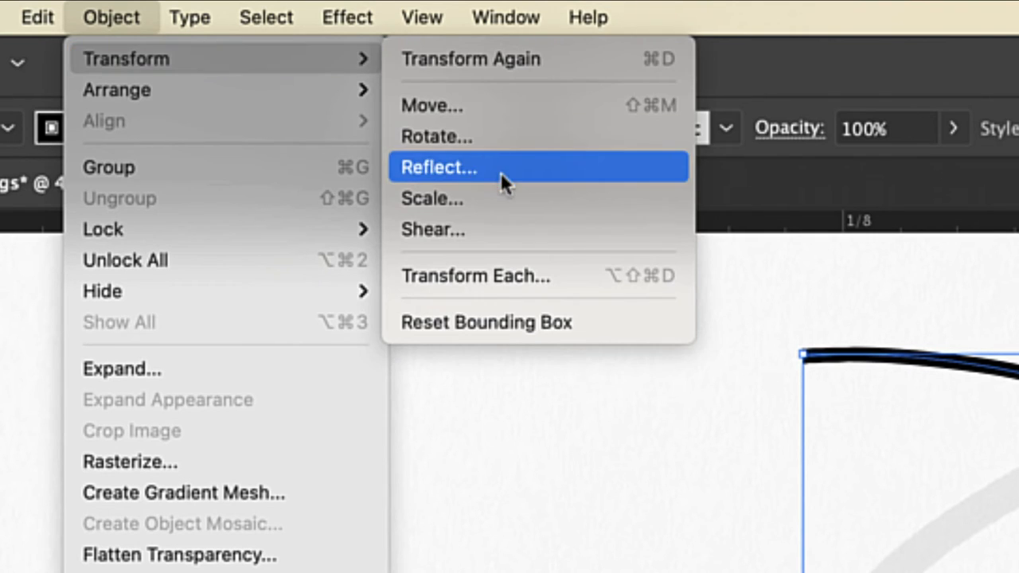
Step: Reflect the copied bun curve across the vertical axis
{"action": "left_click", "coordinate": [439, 166]}
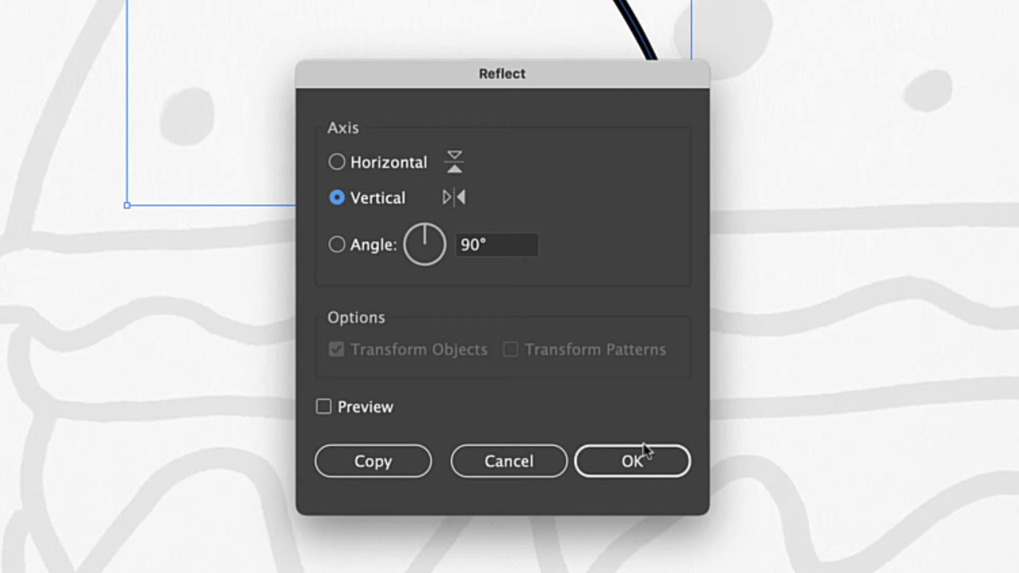
{"action": "left_click", "coordinate": [638, 461]}
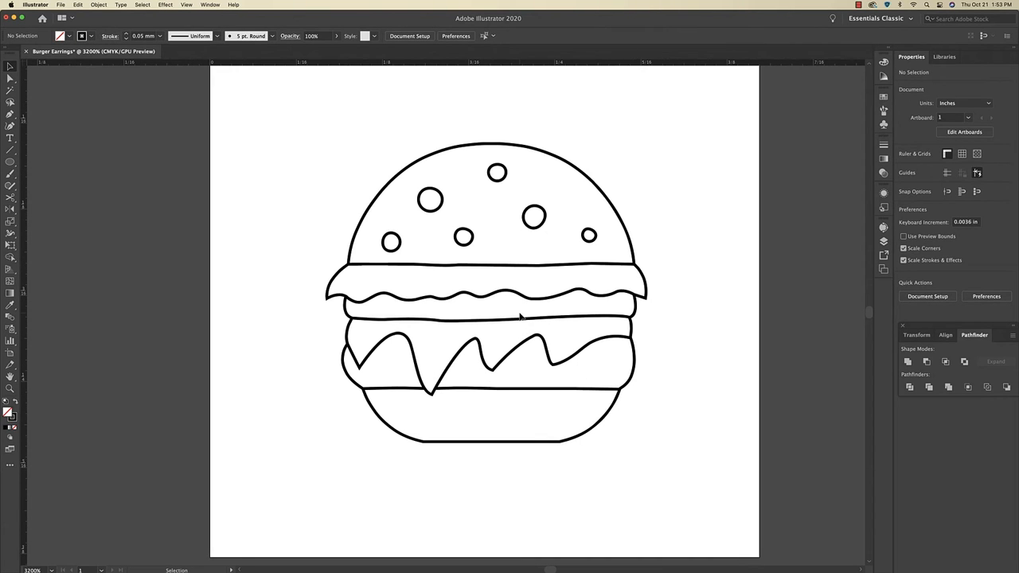
{"action": "mouse_move", "coordinate": [633, 202]}
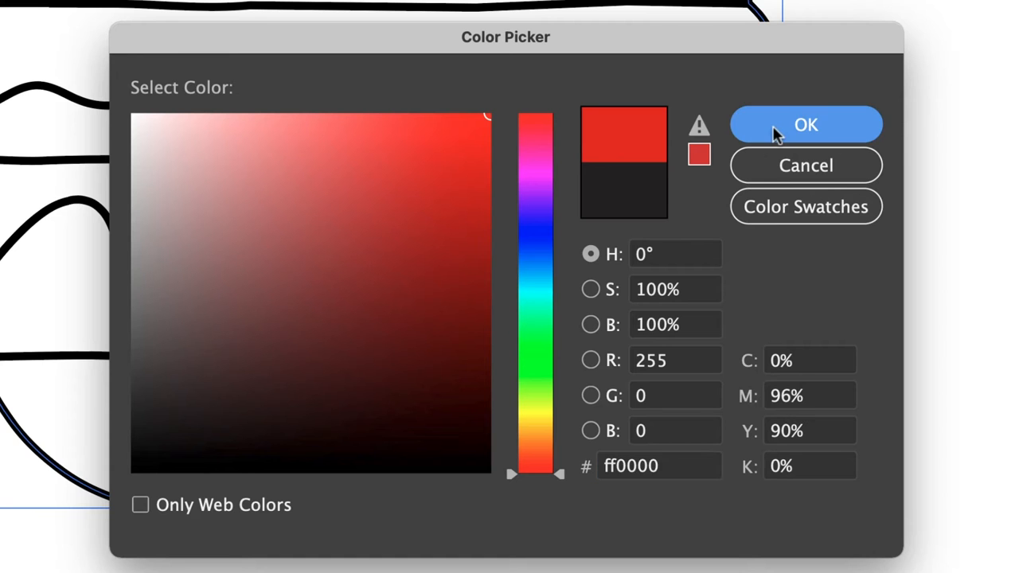
Step: Stroke the outer outline red (ff0000), inner lines blue (0000ff), and sesame seeds magenta
{"action": "left_click", "coordinate": [805, 125]}
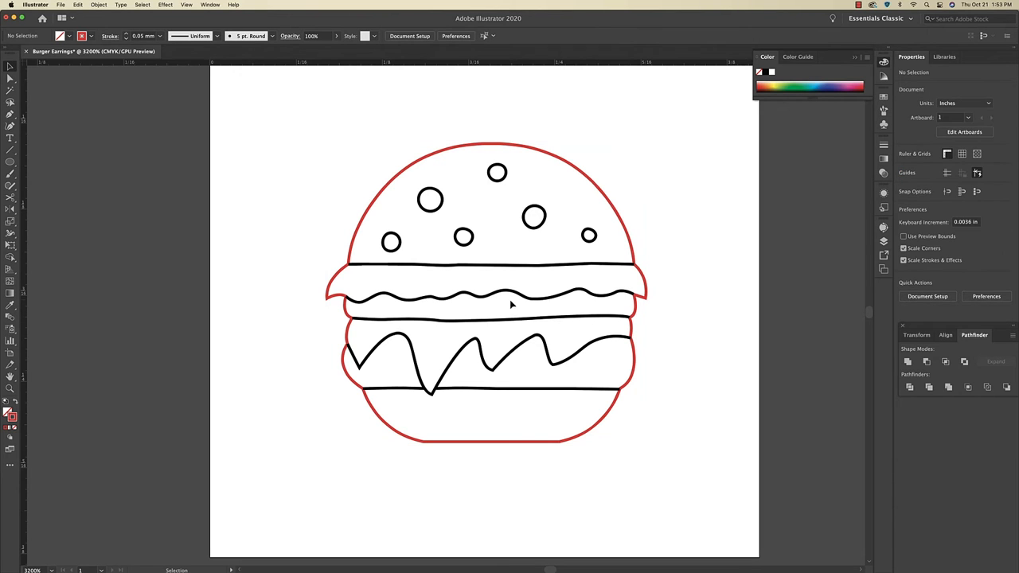
{"action": "left_click", "coordinate": [491, 264]}
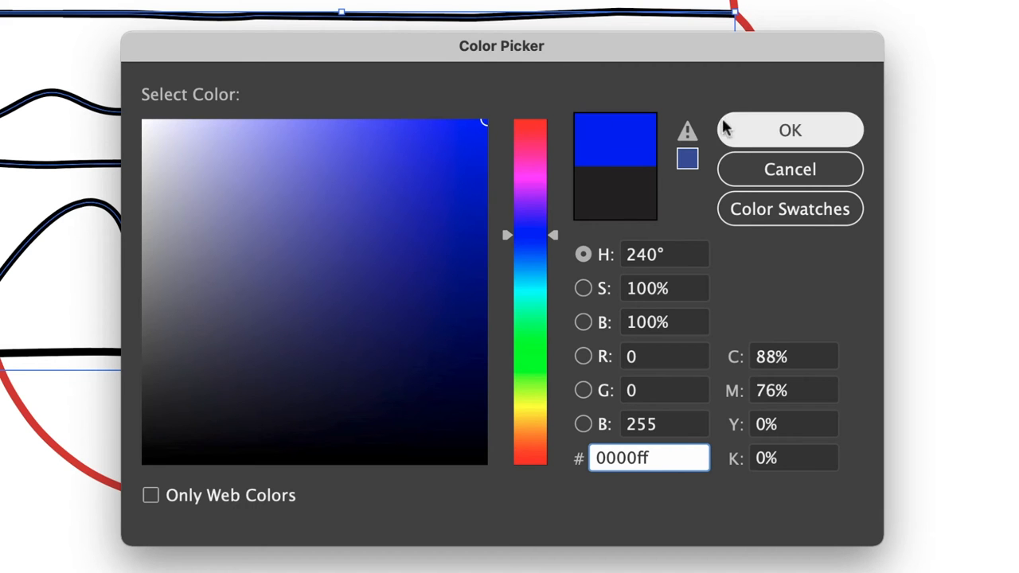
{"action": "left_click", "coordinate": [789, 130]}
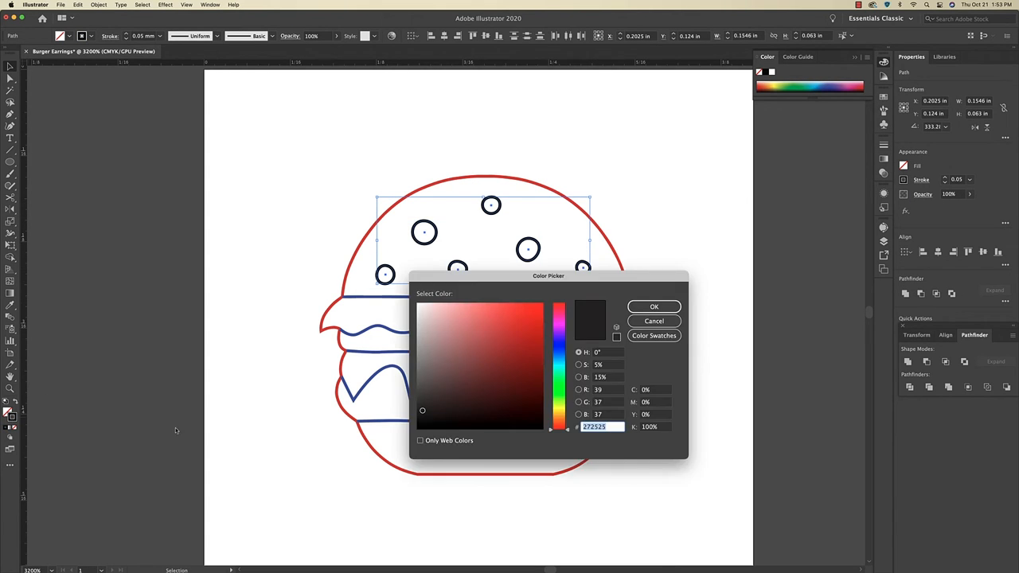
{"action": "left_click", "coordinate": [535, 317]}
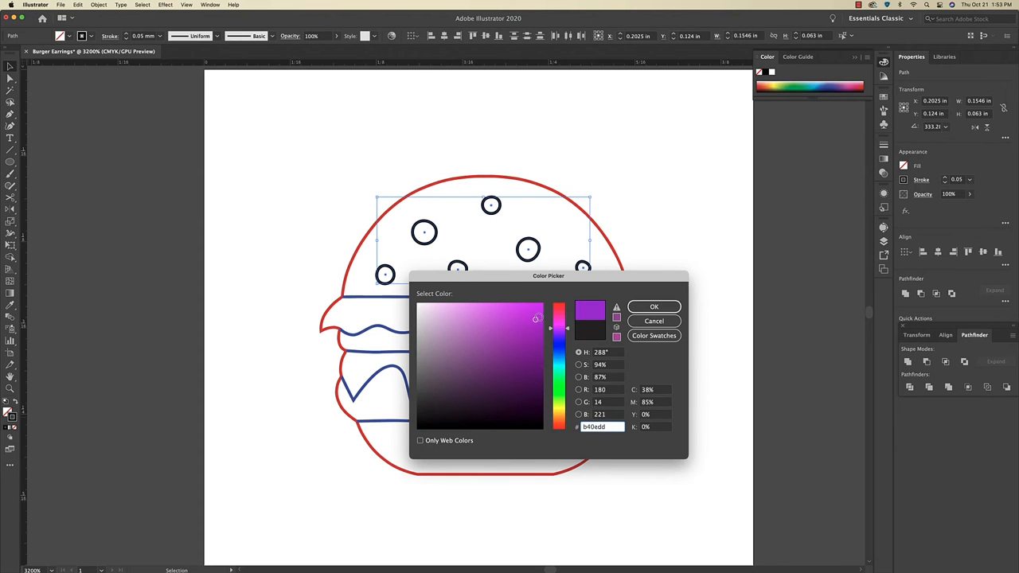
{"action": "left_click", "coordinate": [654, 306]}
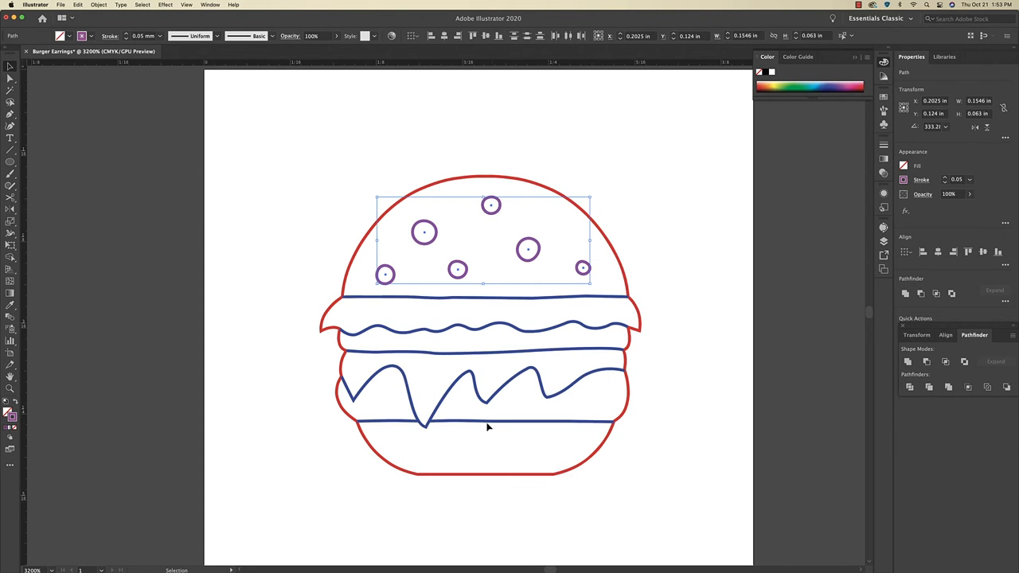
{"action": "mouse_move", "coordinate": [422, 217]}
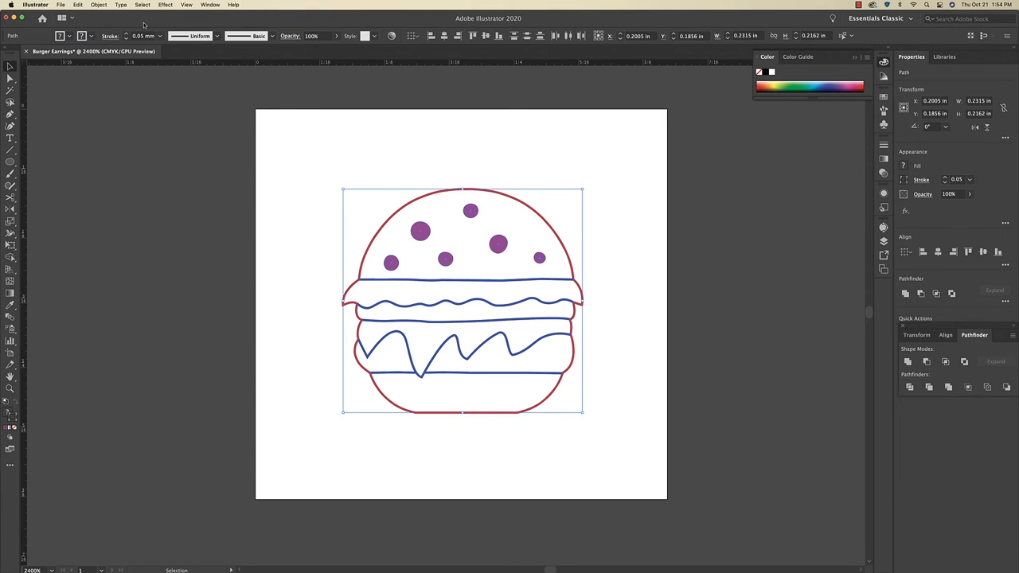
Step: Fill the selected sesame seed circles with solid magenta
{"action": "left_click", "coordinate": [428, 265]}
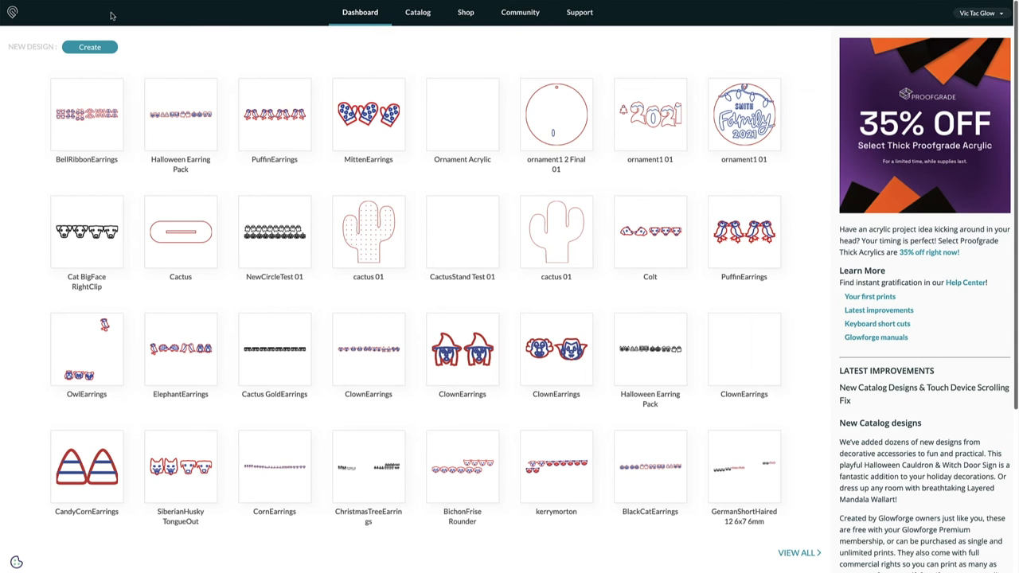
Step: Create a new blank design from the Glowforge Dashboard
{"action": "left_click", "coordinate": [90, 46]}
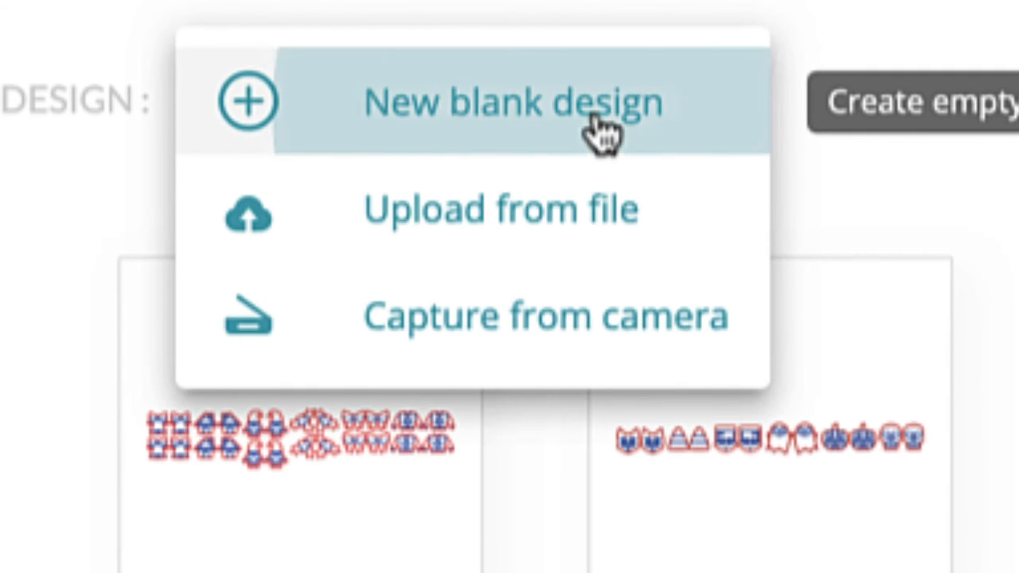
{"action": "left_click", "coordinate": [509, 104]}
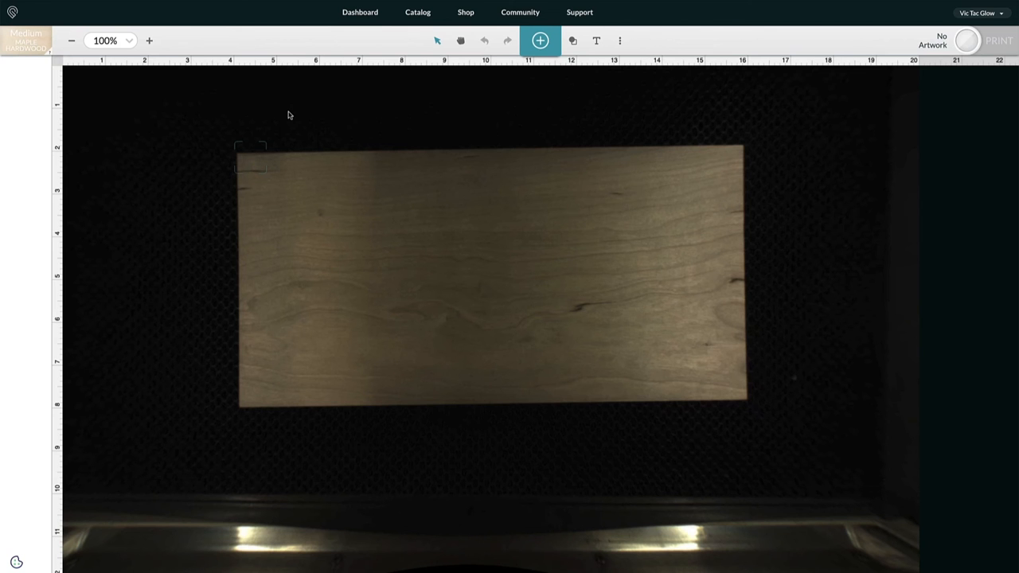
{"action": "mouse_move", "coordinate": [584, 198]}
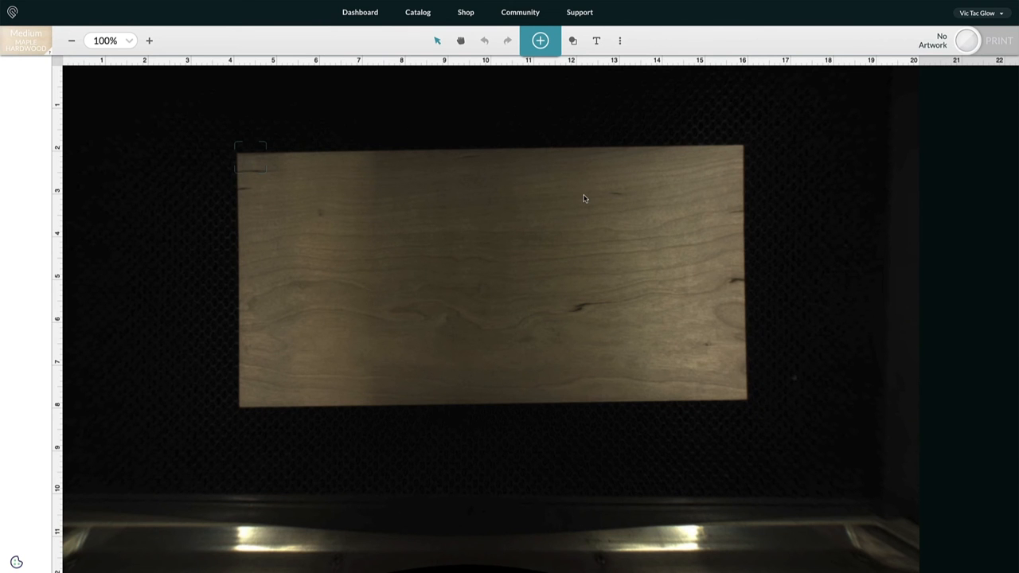
{"action": "mouse_move", "coordinate": [542, 102]}
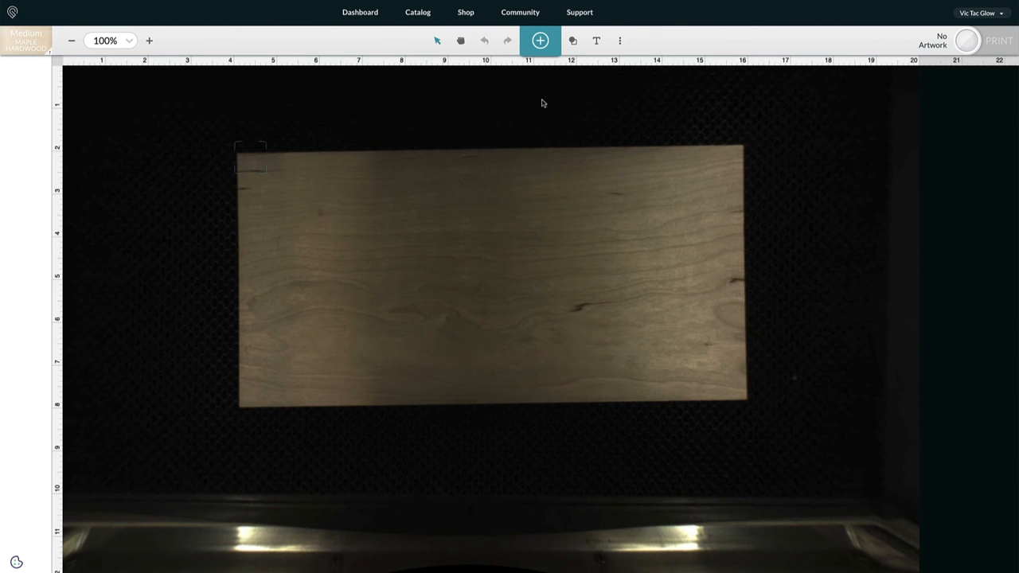
Step: Upload BurgerEarrings.svg and place both burger earrings near the board's top-left corner
{"action": "left_click", "coordinate": [541, 39]}
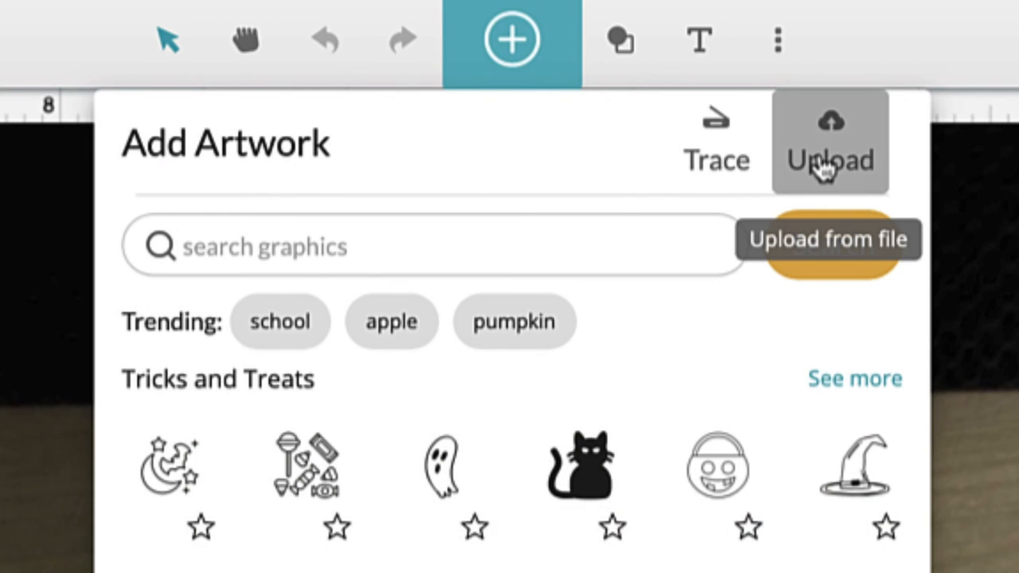
{"action": "left_click", "coordinate": [829, 239]}
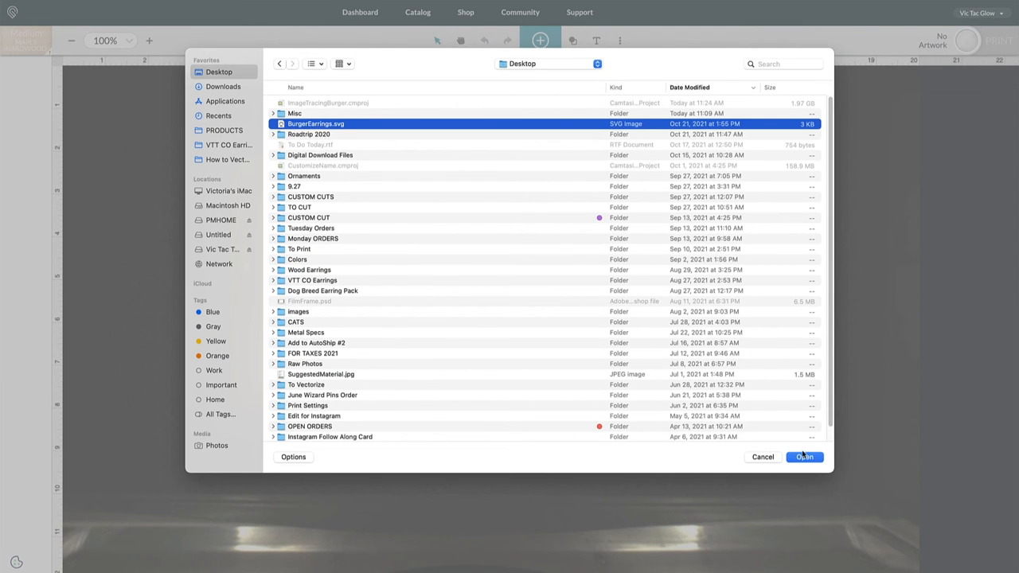
{"action": "left_click", "coordinate": [805, 457]}
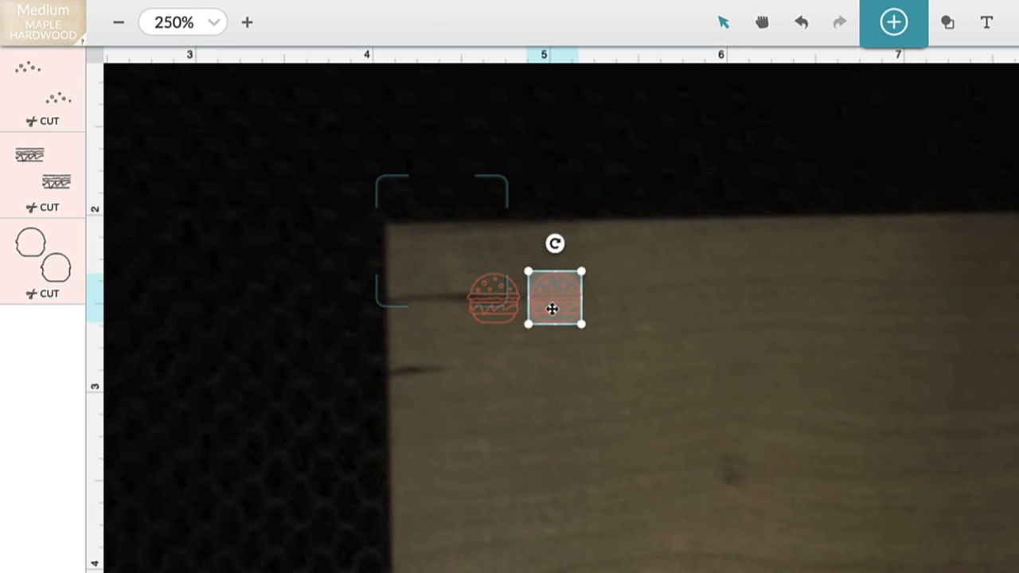
{"action": "left_click", "coordinate": [293, 286]}
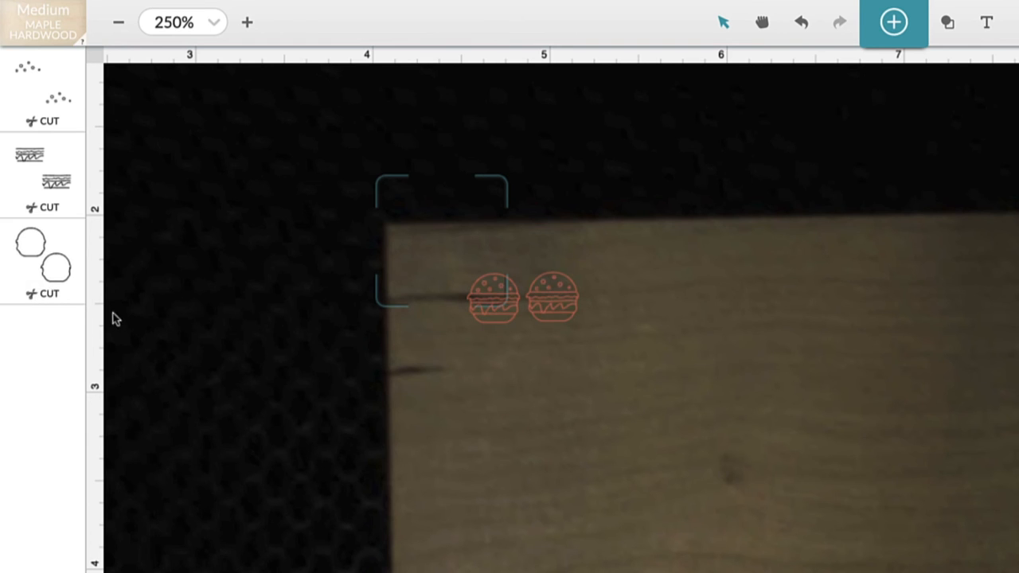
{"action": "mouse_move", "coordinate": [181, 233]}
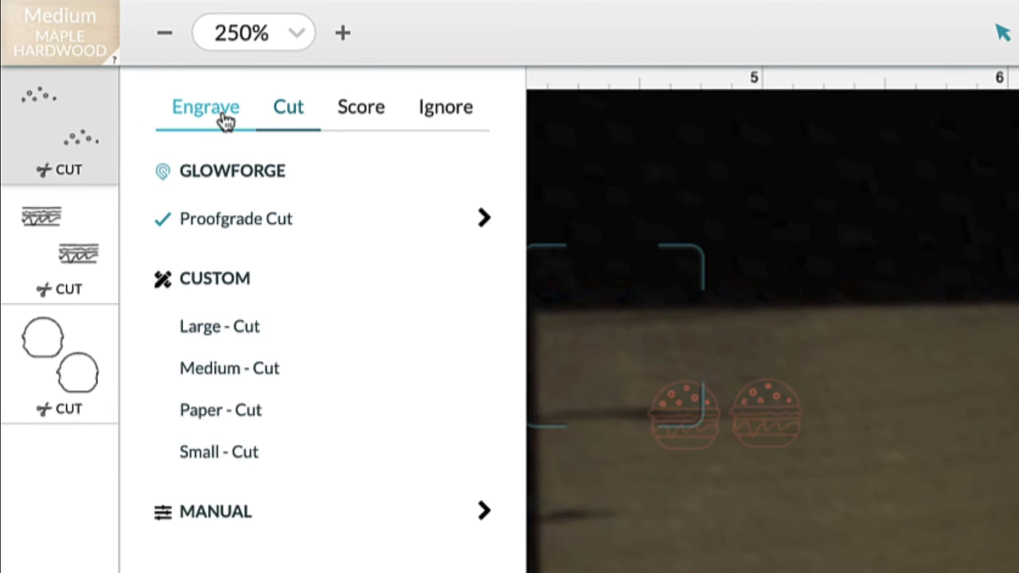
Step: Set dots to Small Engrave (1000/27, 2 passes) and zigzags to Small - Score (160/1)
{"action": "left_click", "coordinate": [205, 107]}
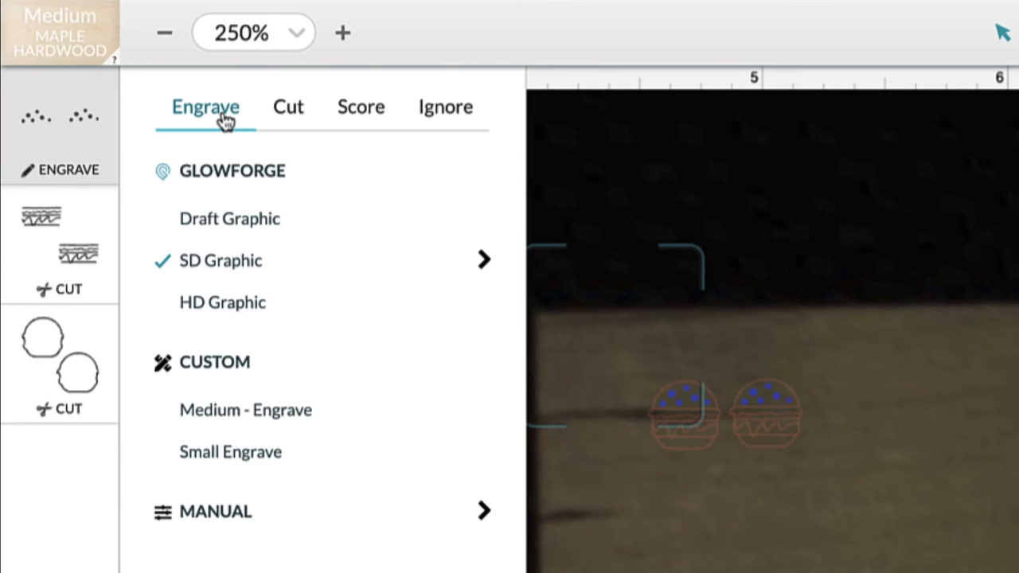
{"action": "mouse_move", "coordinate": [287, 390]}
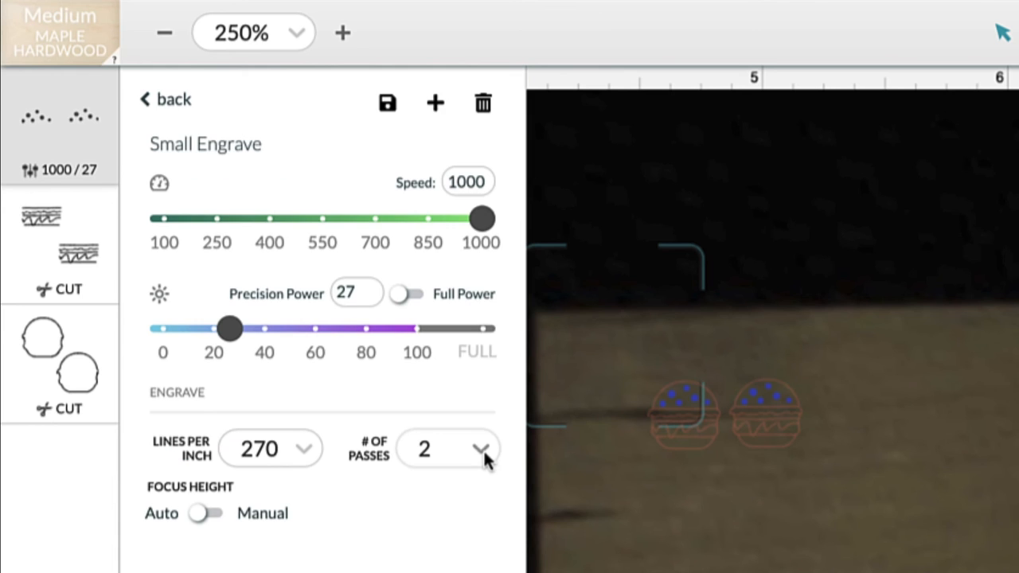
{"action": "mouse_move", "coordinate": [547, 195]}
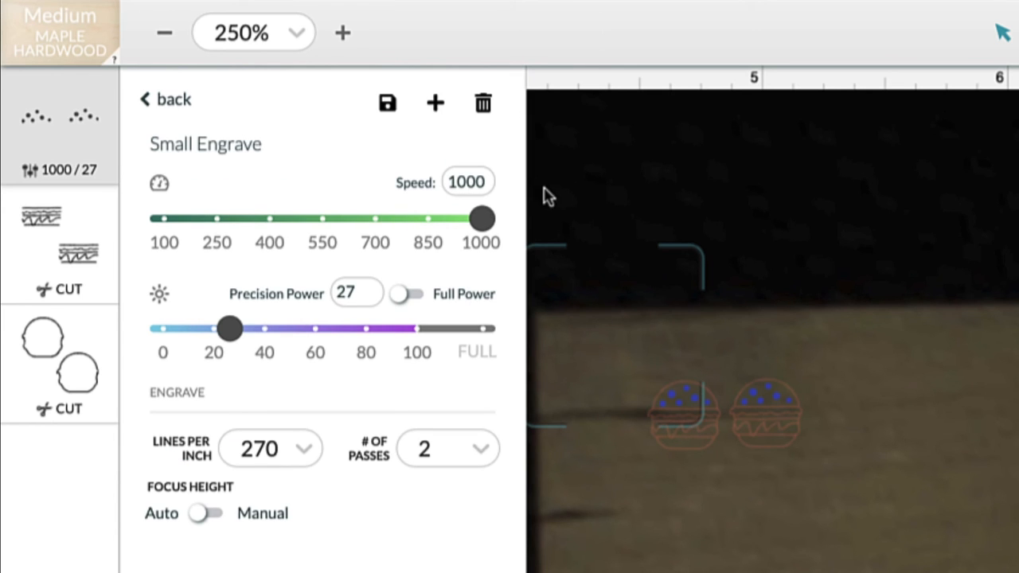
{"action": "left_click", "coordinate": [355, 292]}
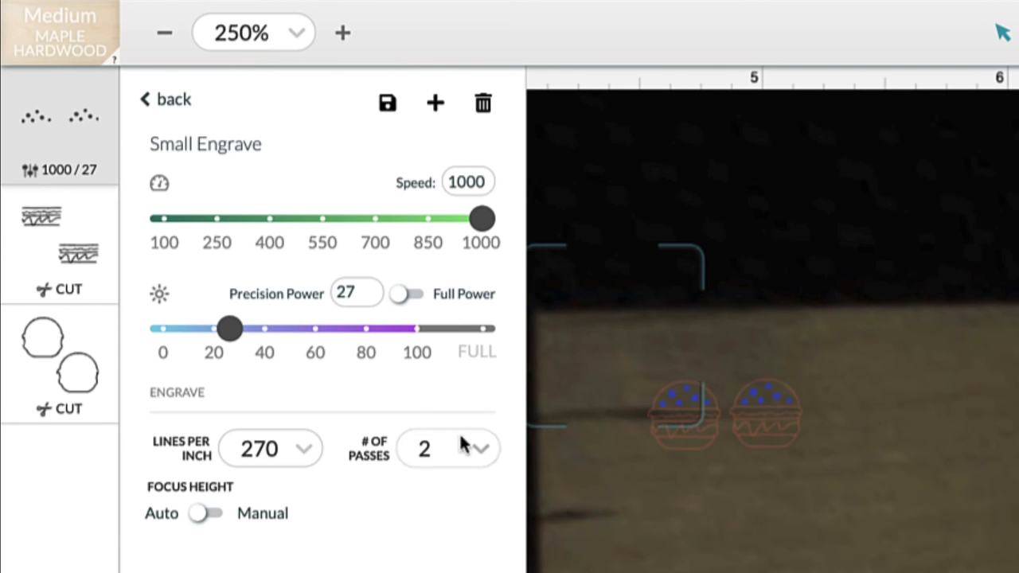
{"action": "left_click", "coordinate": [164, 98]}
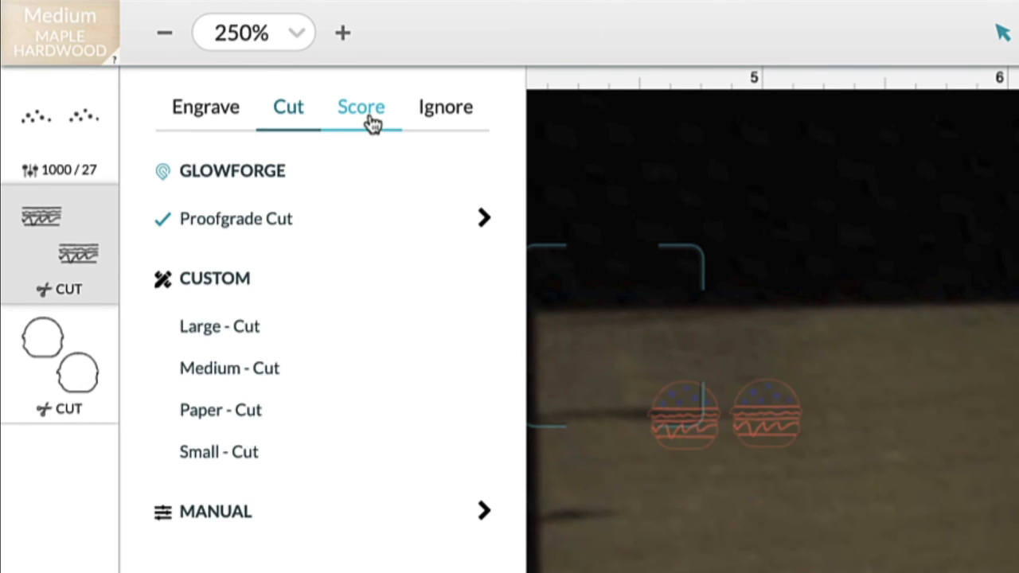
{"action": "left_click", "coordinate": [359, 107]}
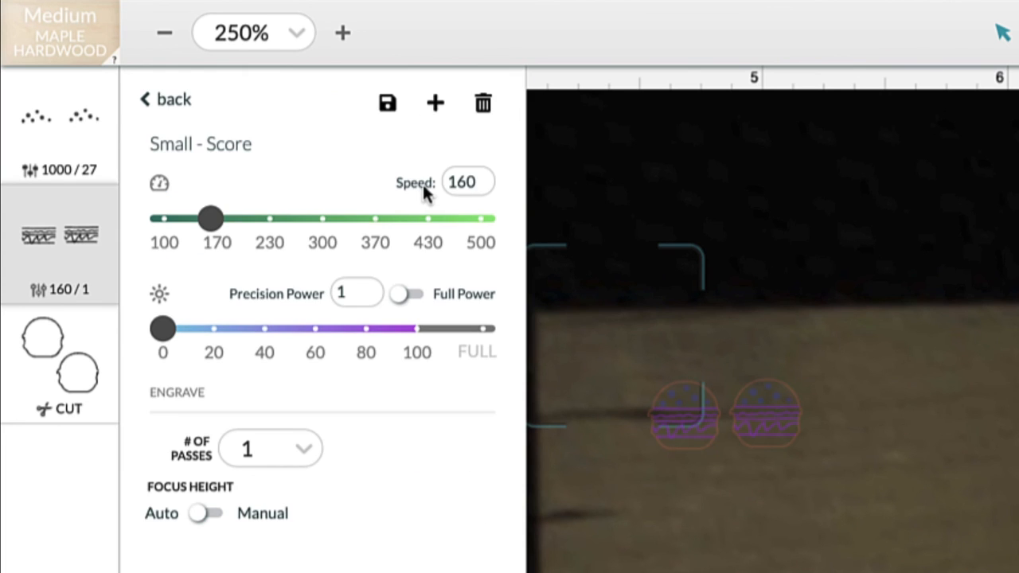
{"action": "left_click", "coordinate": [355, 294]}
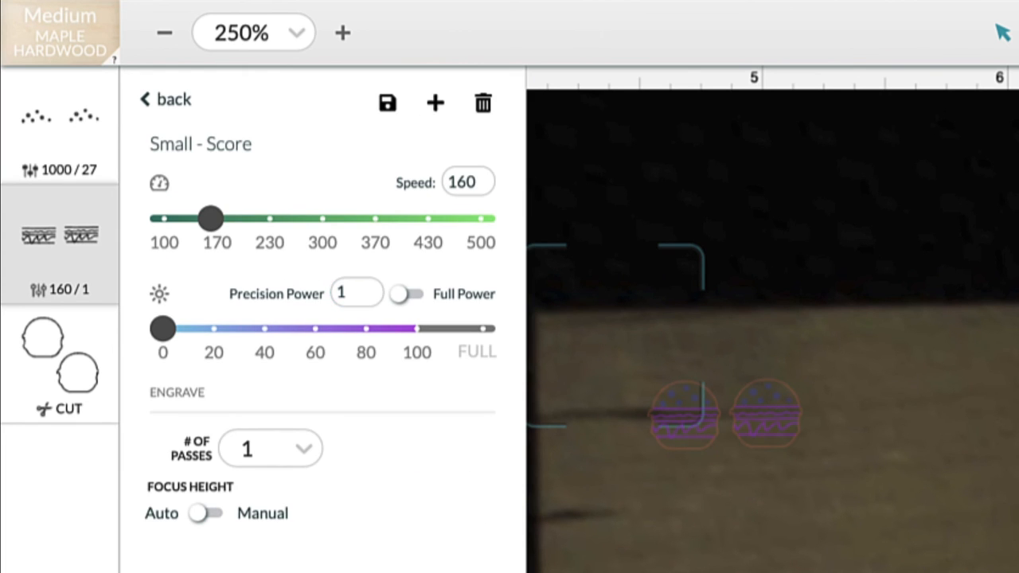
{"action": "left_click", "coordinate": [165, 100]}
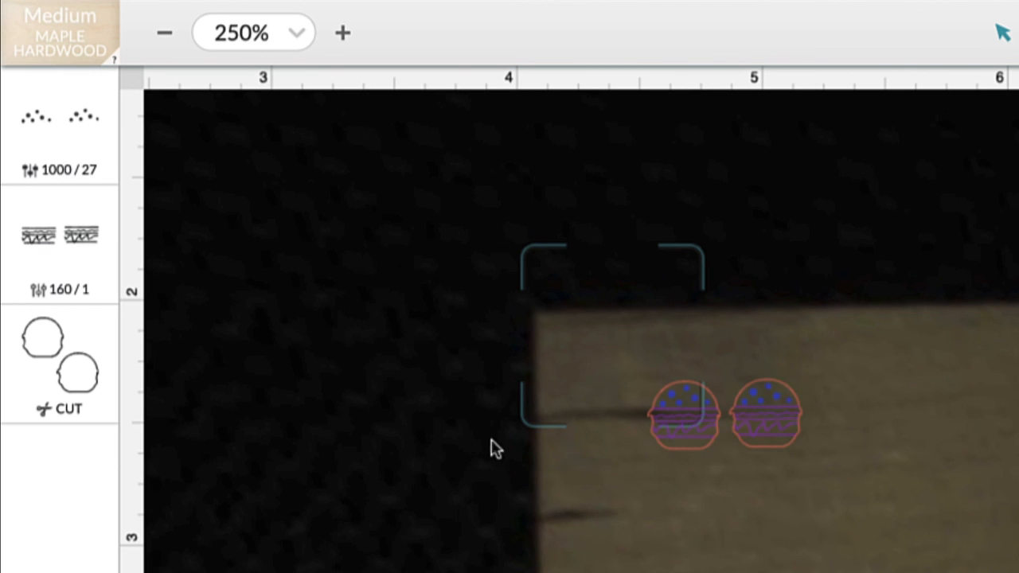
Step: Apply Small - Cut (189 speed, full power) to the outlines and print the earrings
{"action": "left_click", "coordinate": [55, 366]}
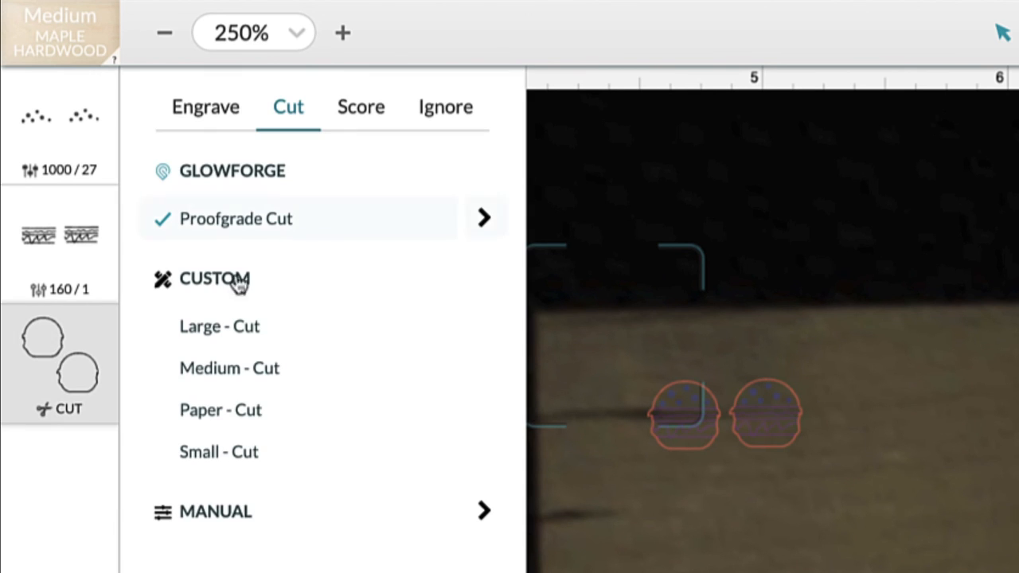
{"action": "mouse_move", "coordinate": [268, 251]}
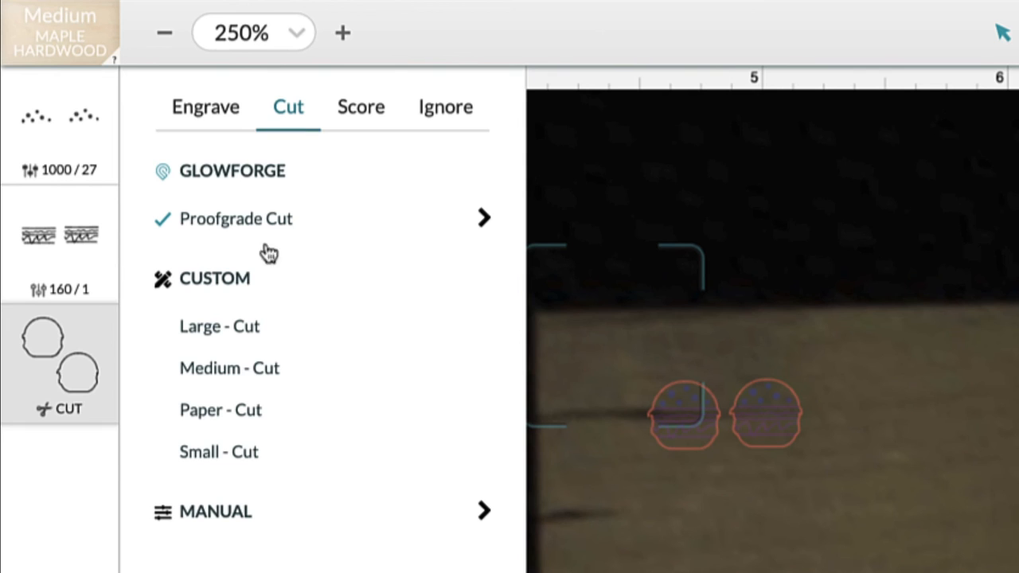
{"action": "left_click", "coordinate": [218, 451]}
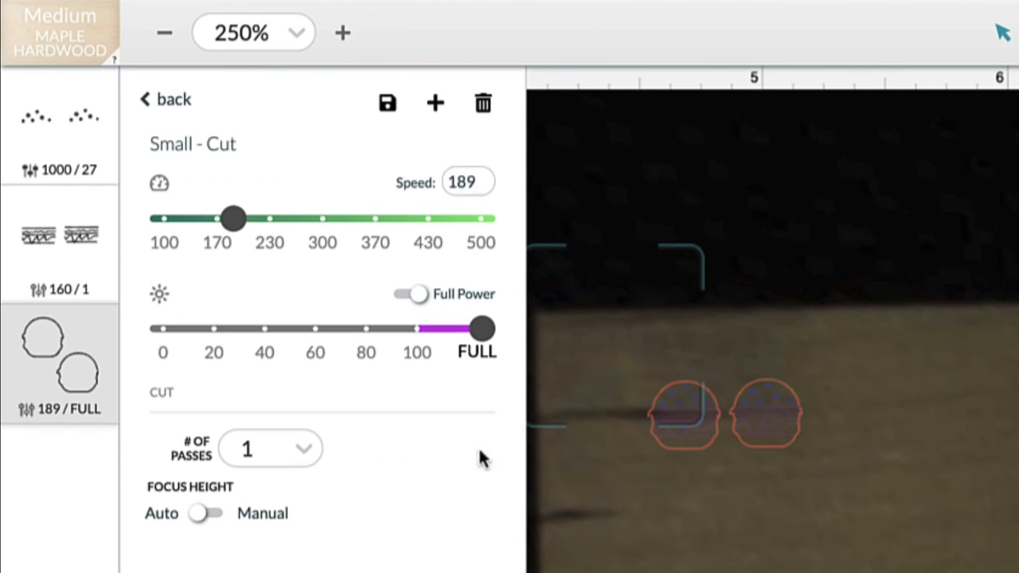
{"action": "mouse_move", "coordinate": [513, 191]}
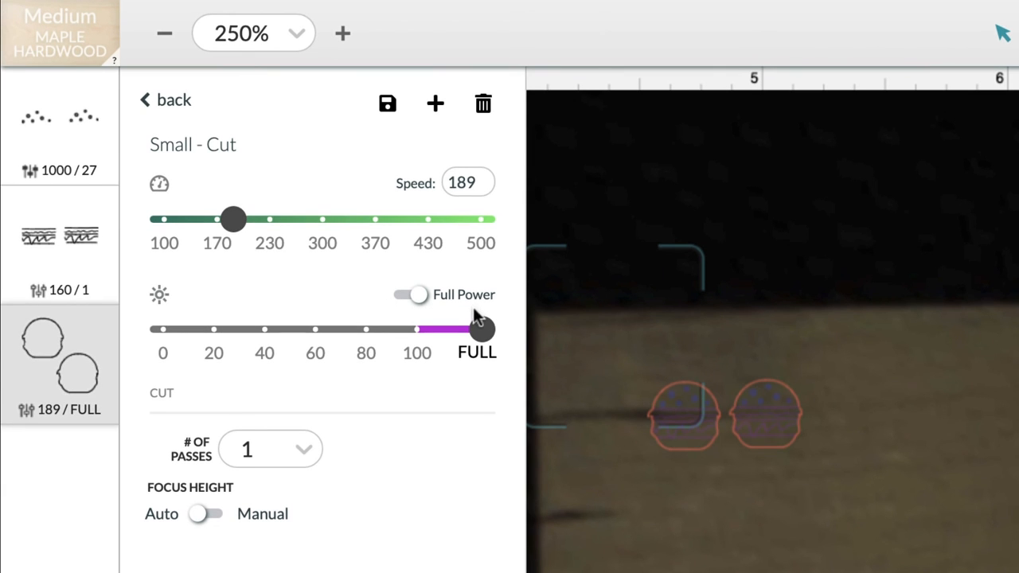
{"action": "left_click", "coordinate": [165, 100]}
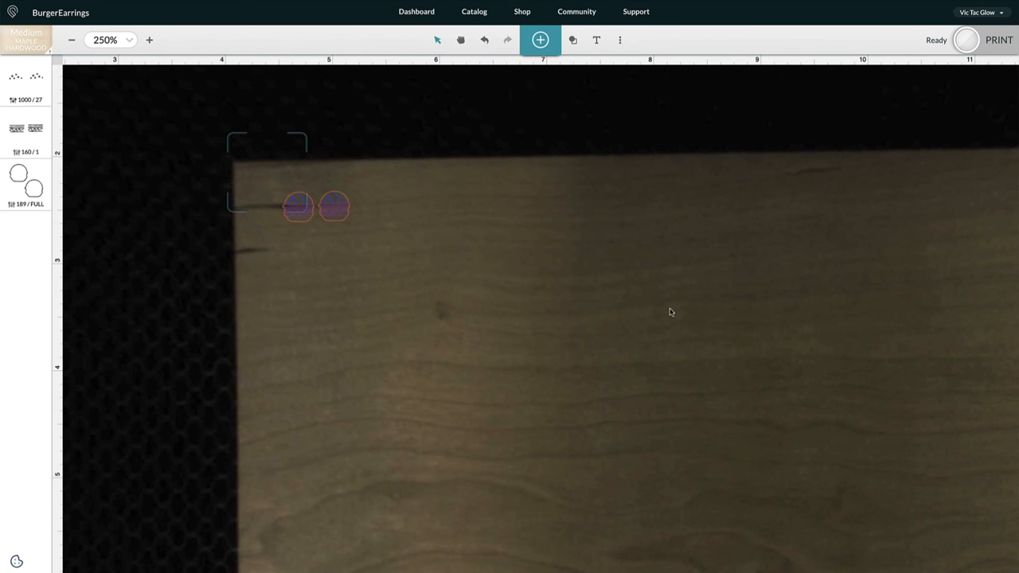
{"action": "mouse_move", "coordinate": [805, 256]}
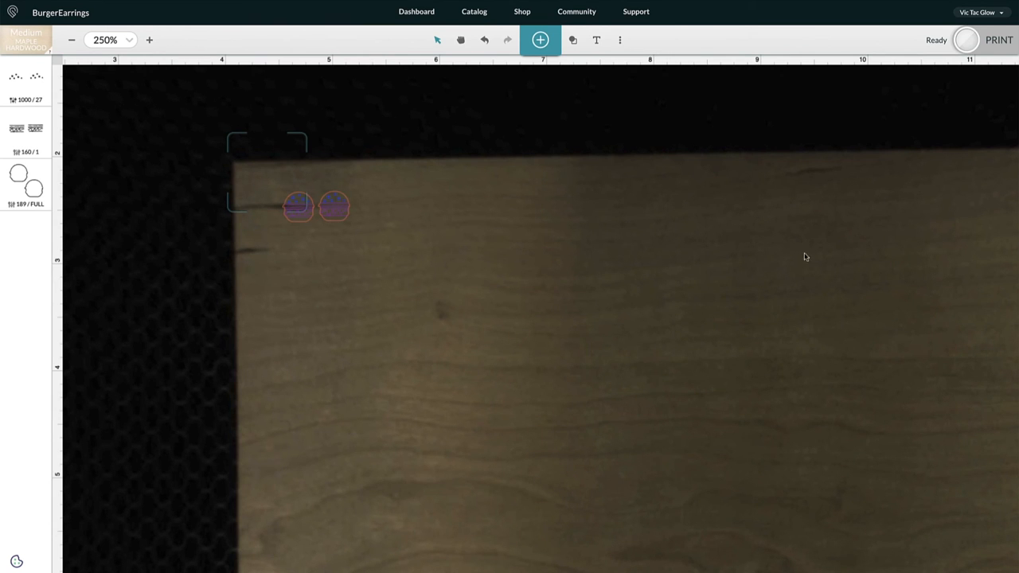
{"action": "left_click", "coordinate": [997, 40]}
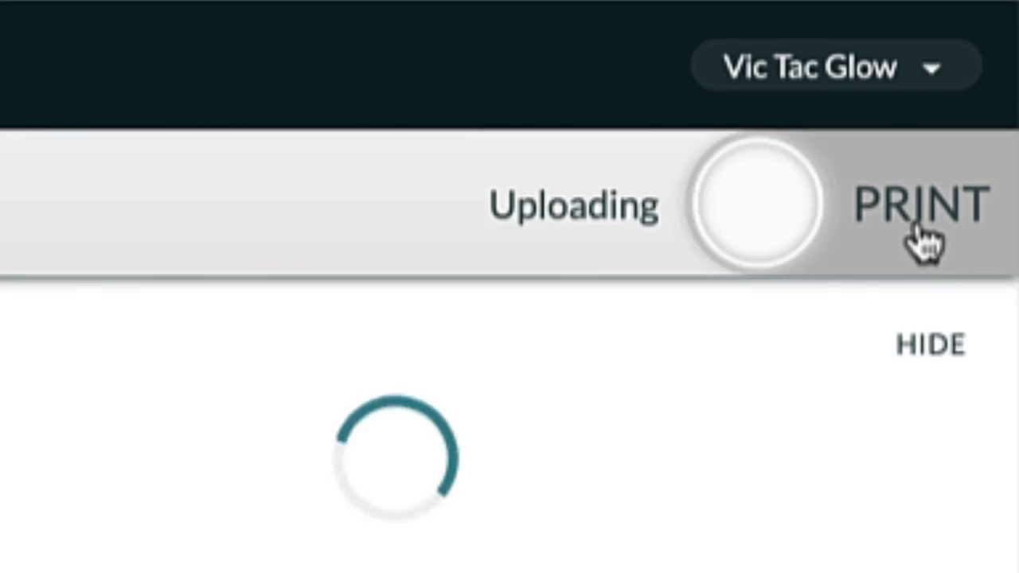